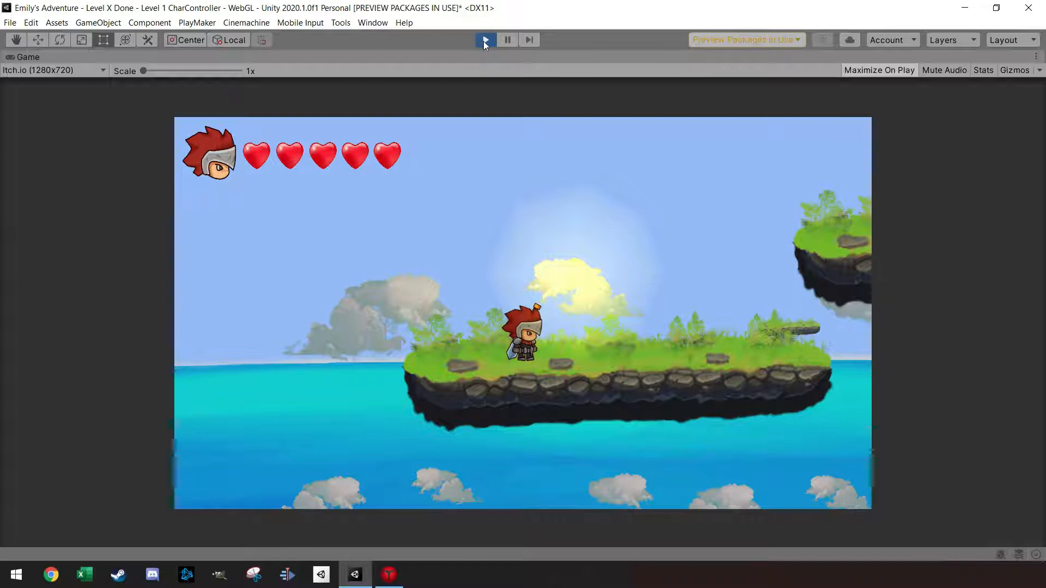
- Stop Play mode and expand Block to list its four Platform 4 children
{"action": "left_click", "coordinate": [485, 40]}
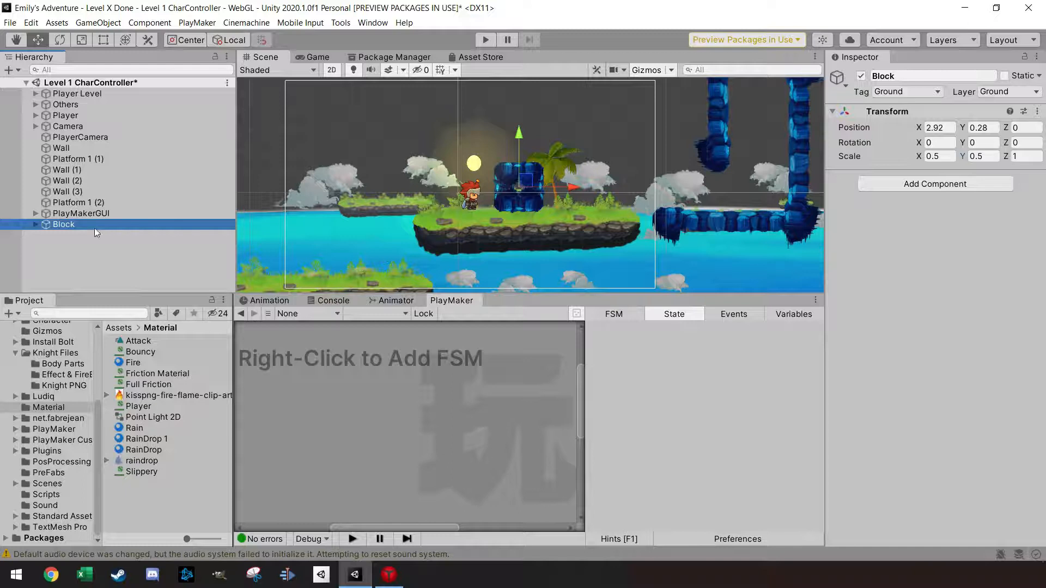
{"action": "double_click", "coordinate": [64, 224]}
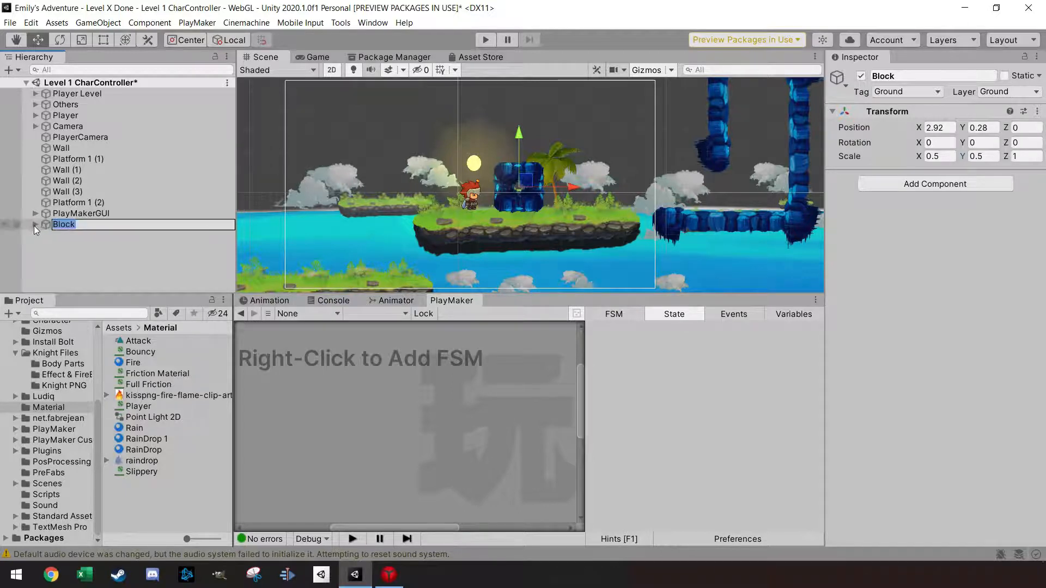
{"action": "left_click", "coordinate": [37, 223]}
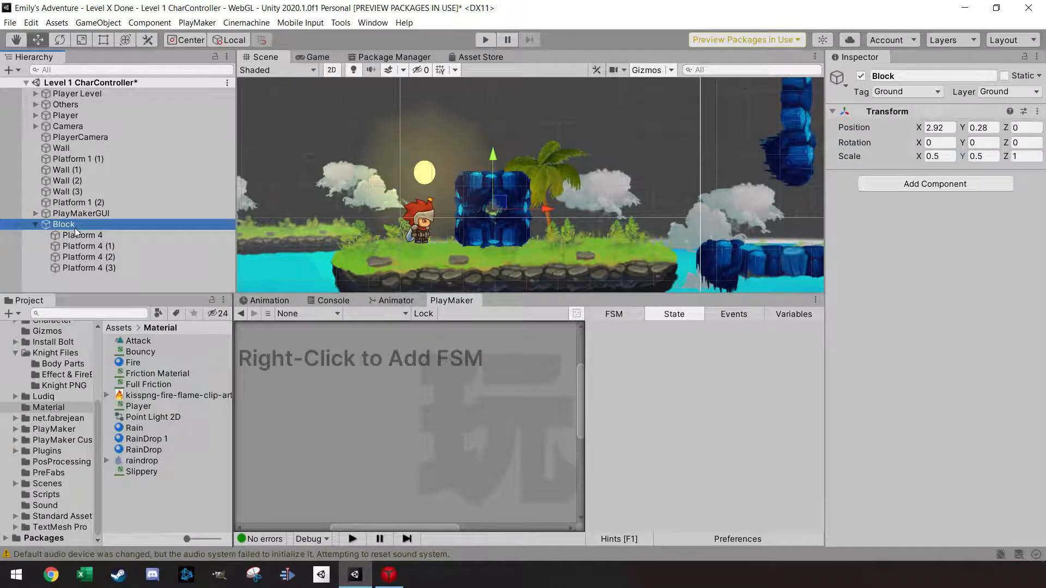
- Create an empty child object under Block named Neutral
{"action": "right_click", "coordinate": [64, 224]}
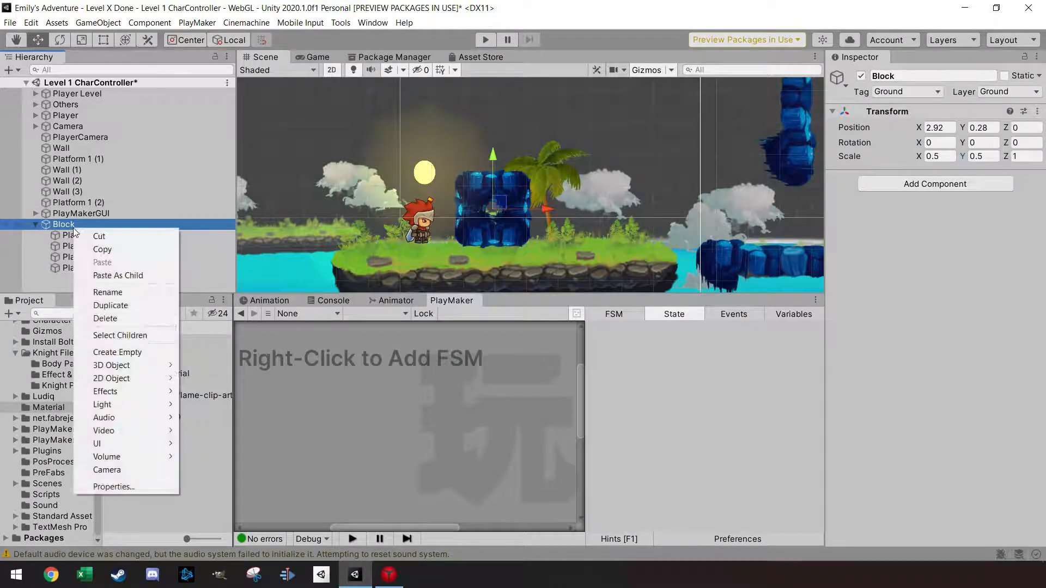
{"action": "left_click", "coordinate": [117, 352]}
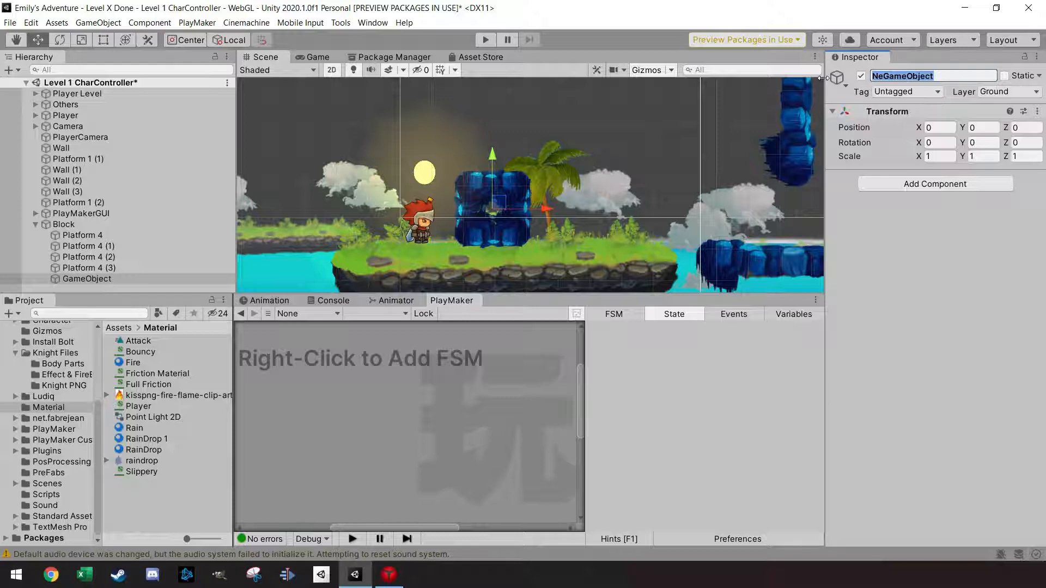
{"action": "type", "text": "Neutral"}
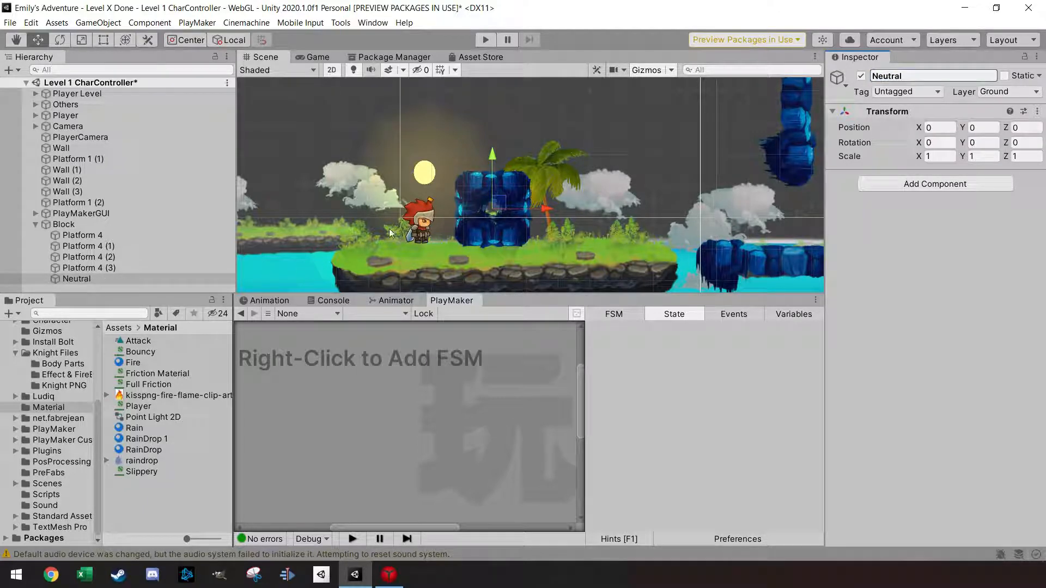
- Give Neutral a Rigidbody 2D: mass 0.0001, zero angular drag and gravity, continuous collision
{"action": "type", "text": "rigi"}
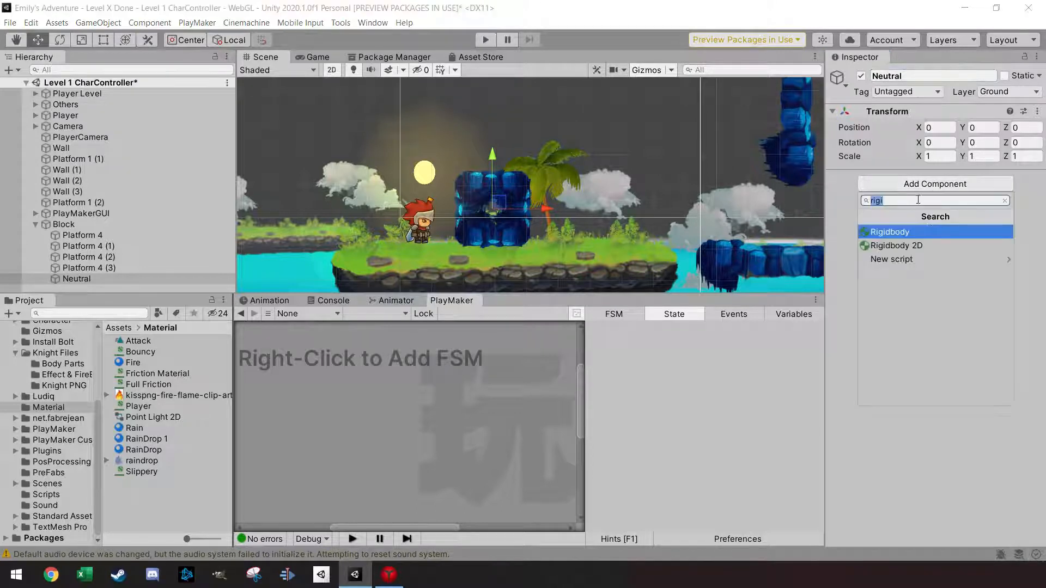
{"action": "left_click", "coordinate": [896, 246]}
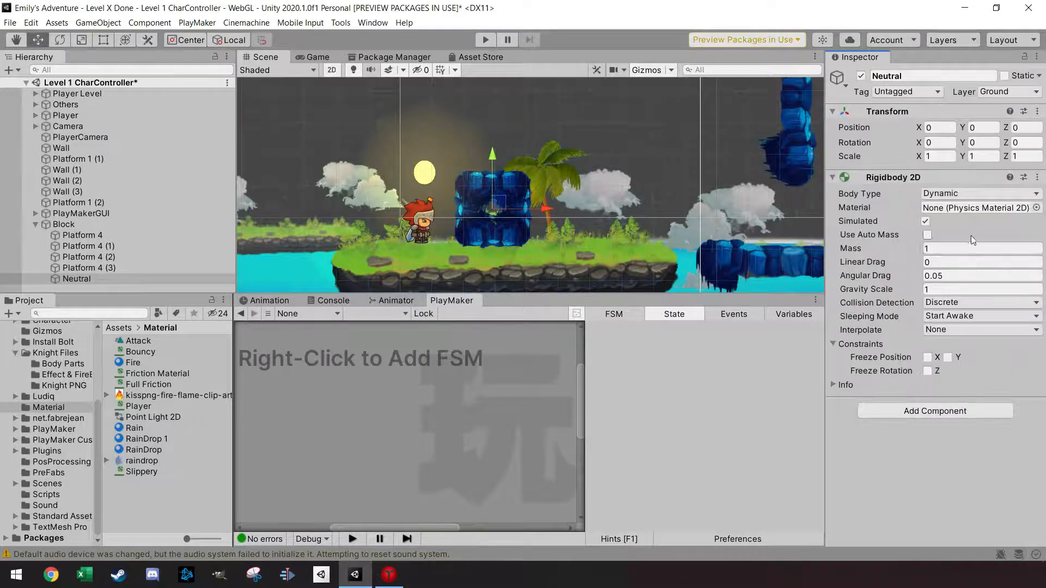
{"action": "left_click", "coordinate": [980, 249]}
{"action": "type", "text": "0"}
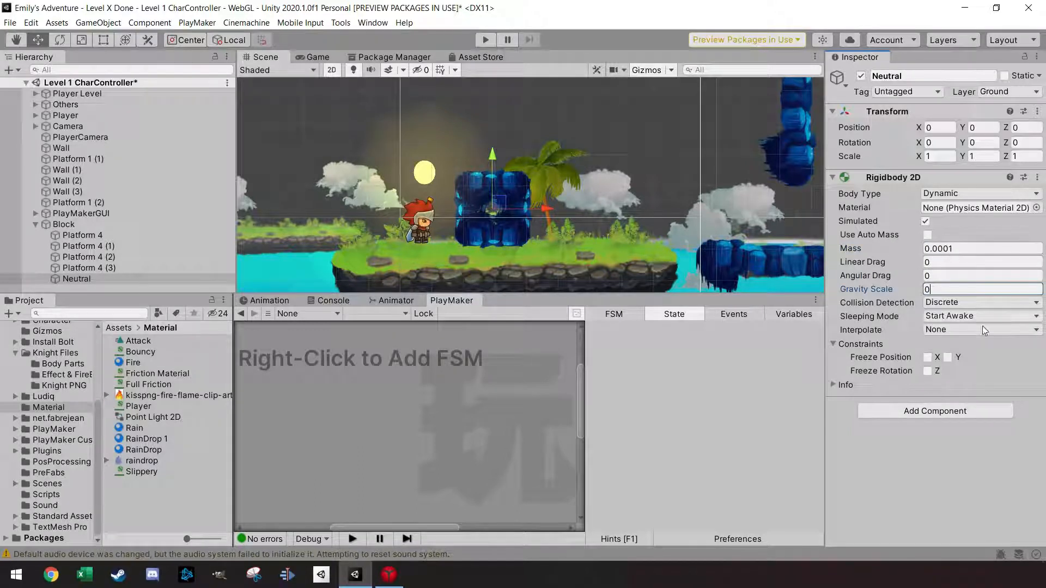
{"action": "left_click", "coordinate": [980, 302]}
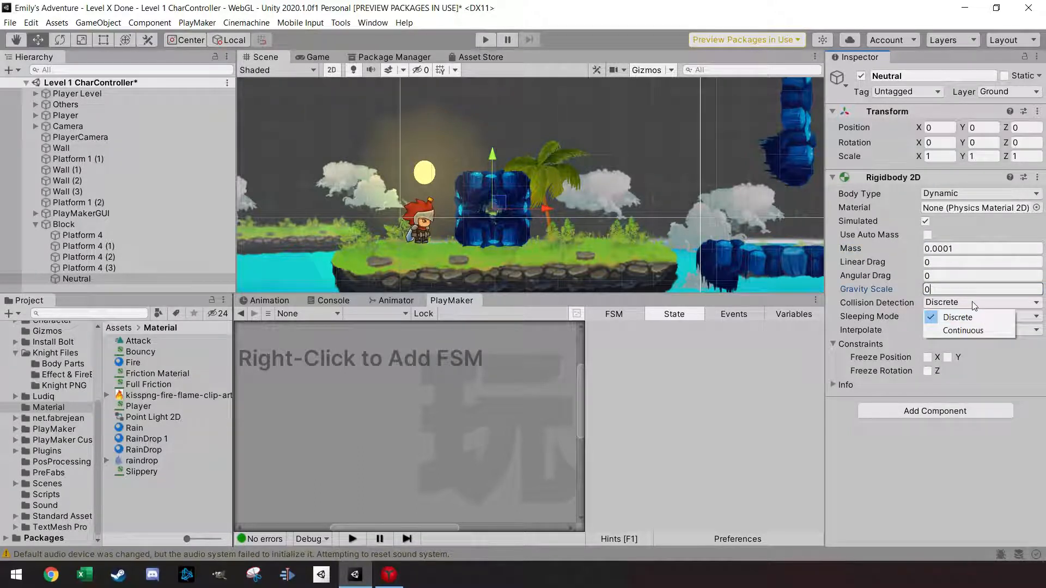
{"action": "left_click", "coordinate": [962, 330]}
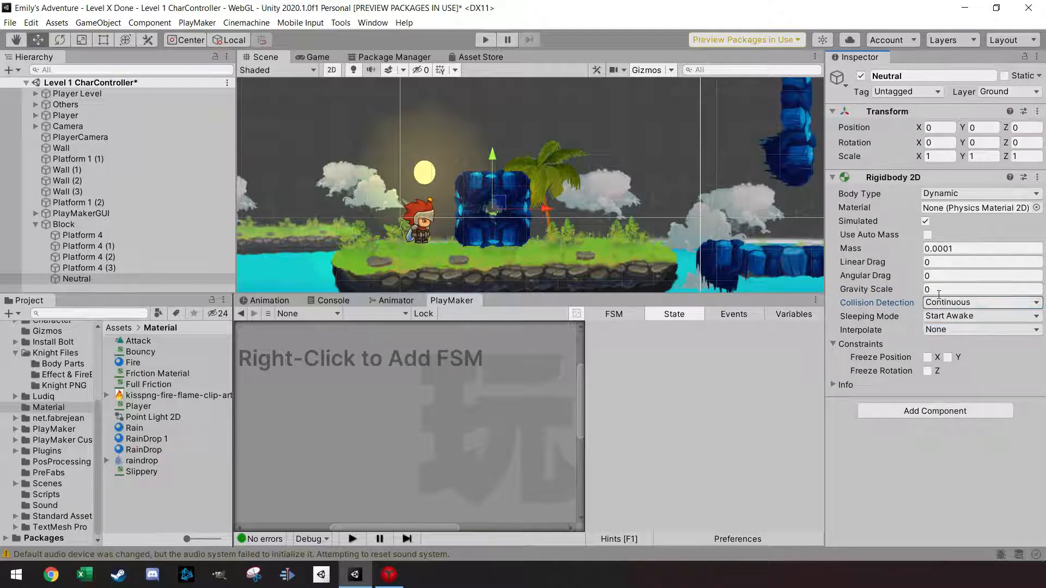
{"action": "left_click", "coordinate": [64, 224]}
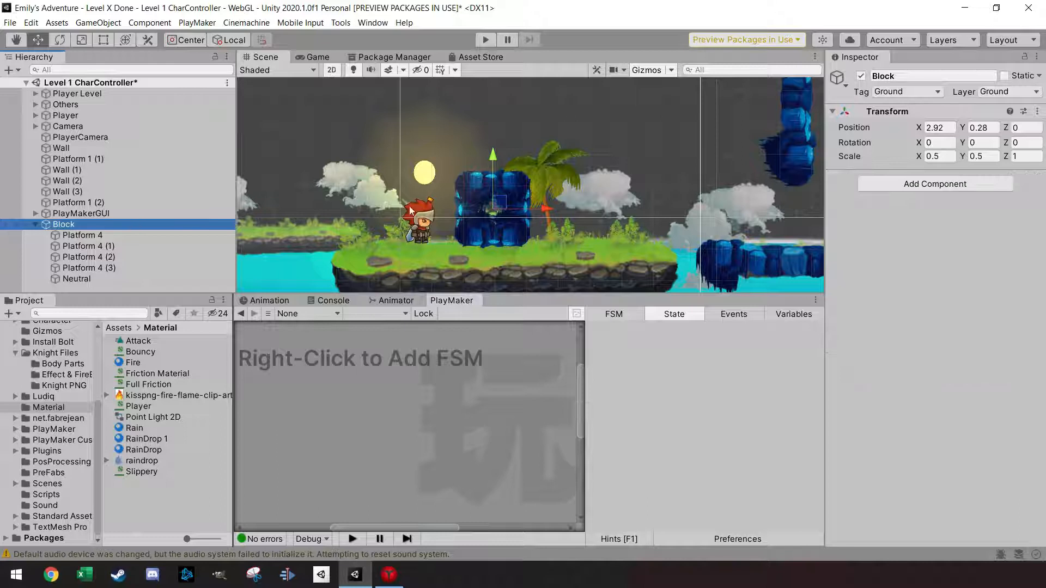
- Add a Rigidbody 2D to Block with mass 5 and the Player physics material
{"action": "type", "text": "rigi"}
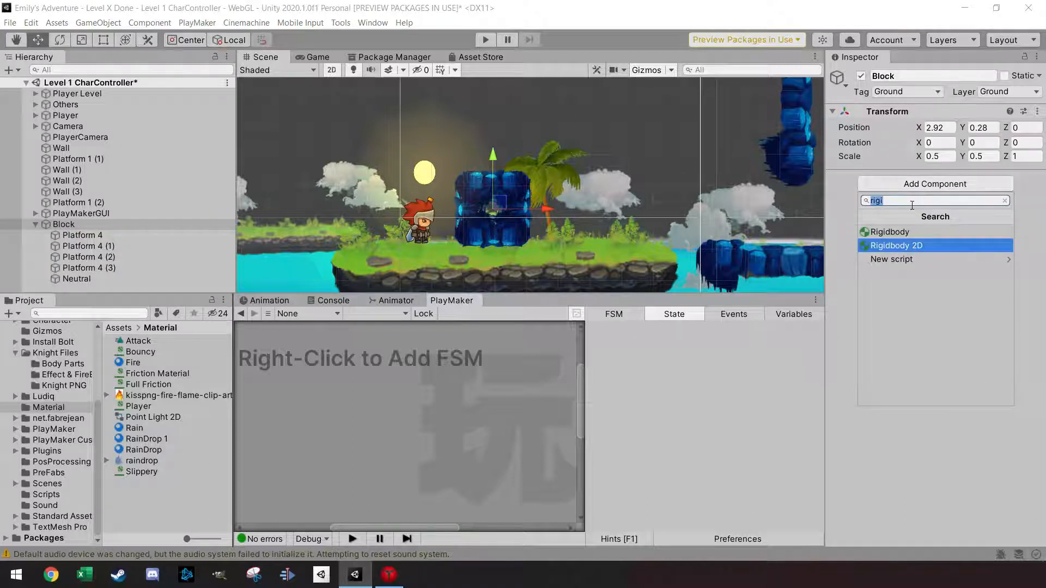
{"action": "left_click", "coordinate": [896, 246]}
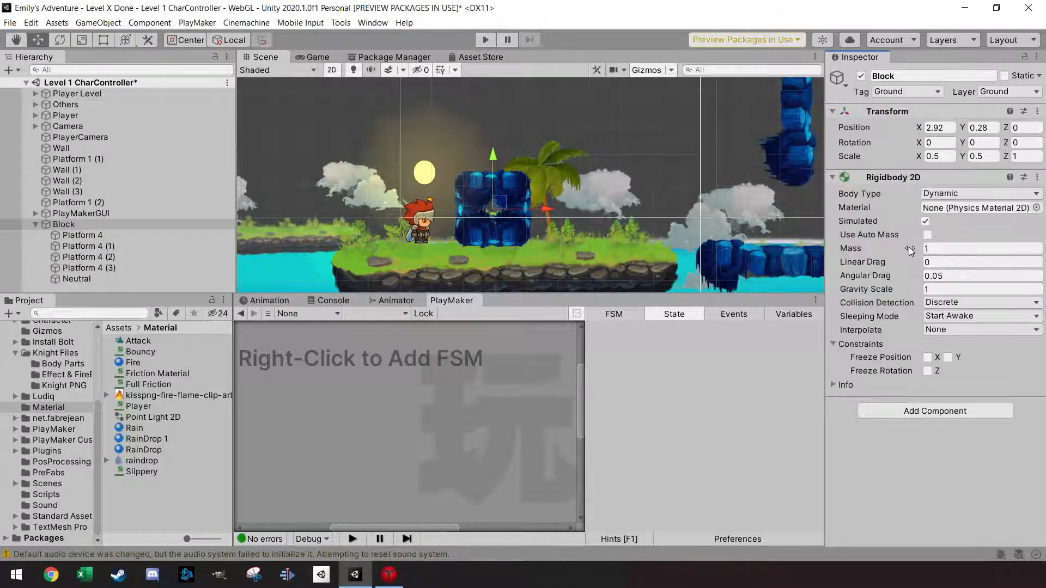
{"action": "left_click", "coordinate": [980, 248]}
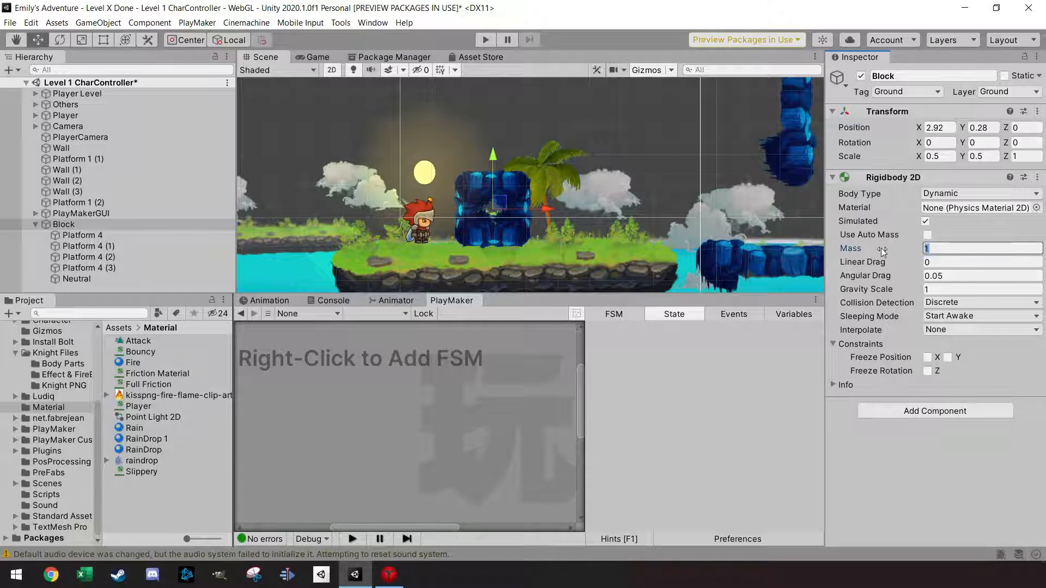
{"action": "type", "text": "5"}
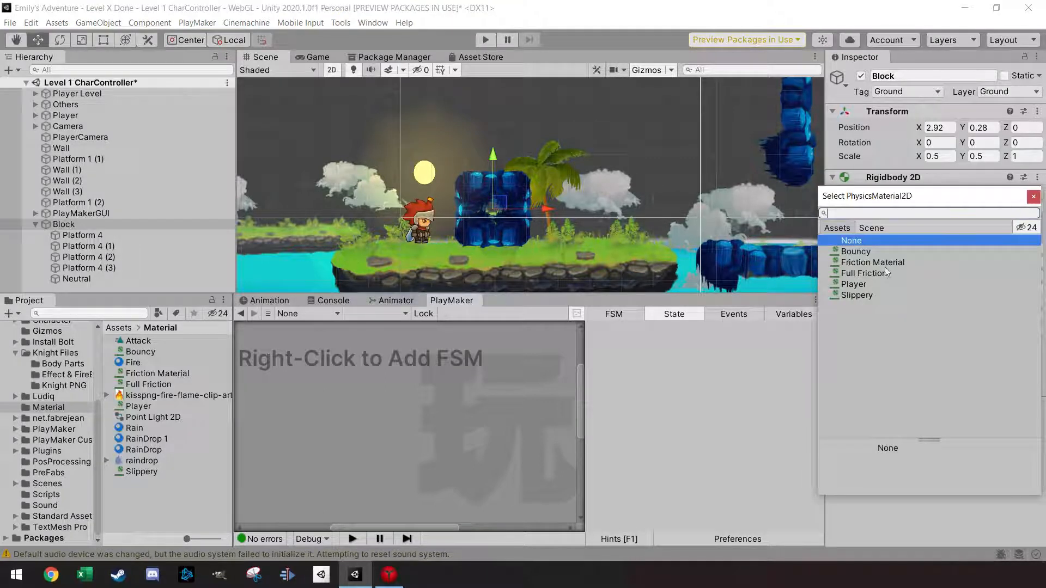
{"action": "left_click", "coordinate": [853, 284]}
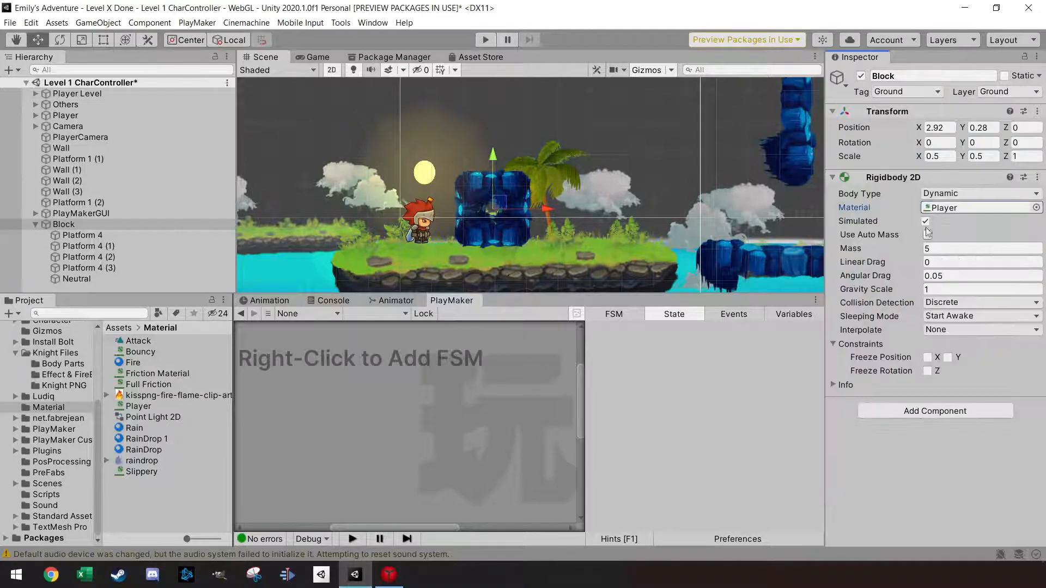
- Set the Player physics material's friction to 0 and bounciness to 0.0001
{"action": "left_click", "coordinate": [139, 405]}
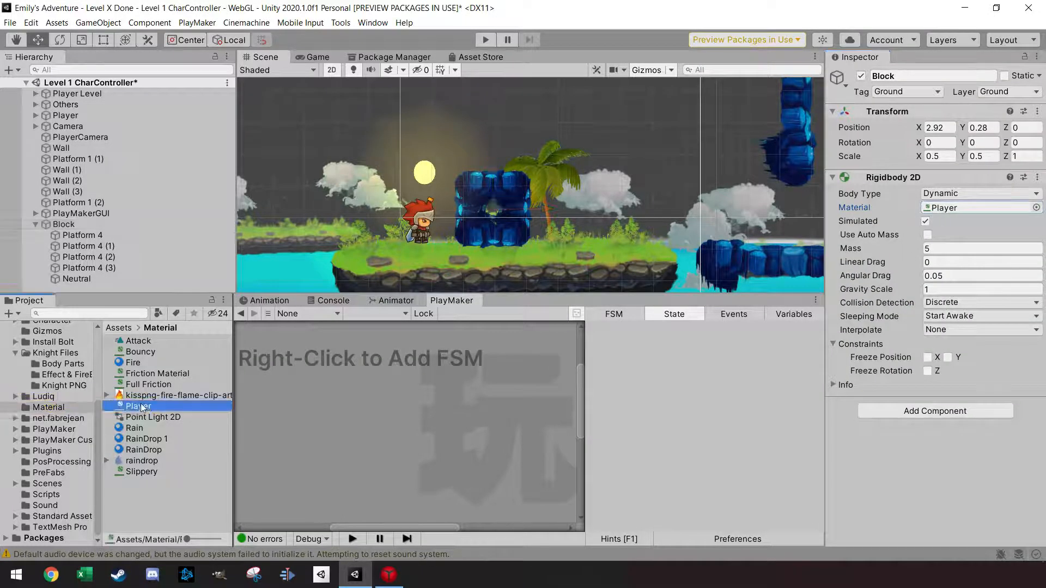
{"action": "left_click", "coordinate": [138, 406]}
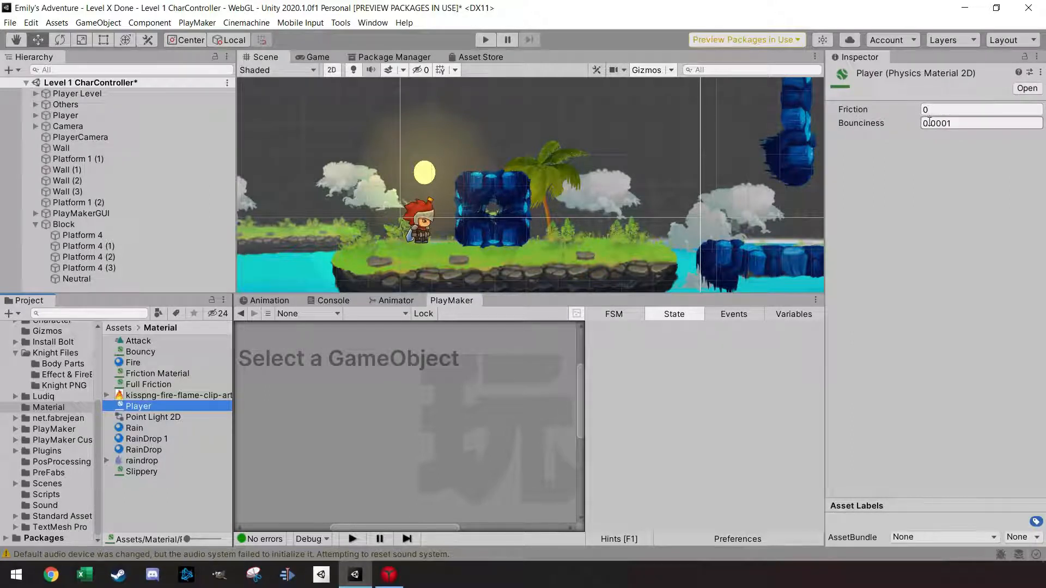
{"action": "left_click", "coordinate": [981, 122]}
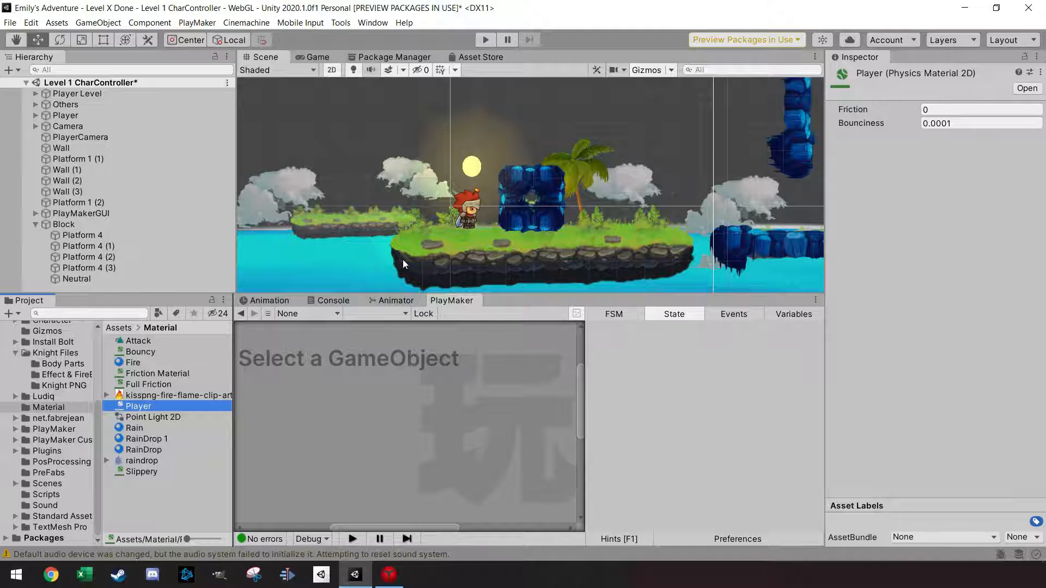
{"action": "left_click", "coordinate": [981, 110]}
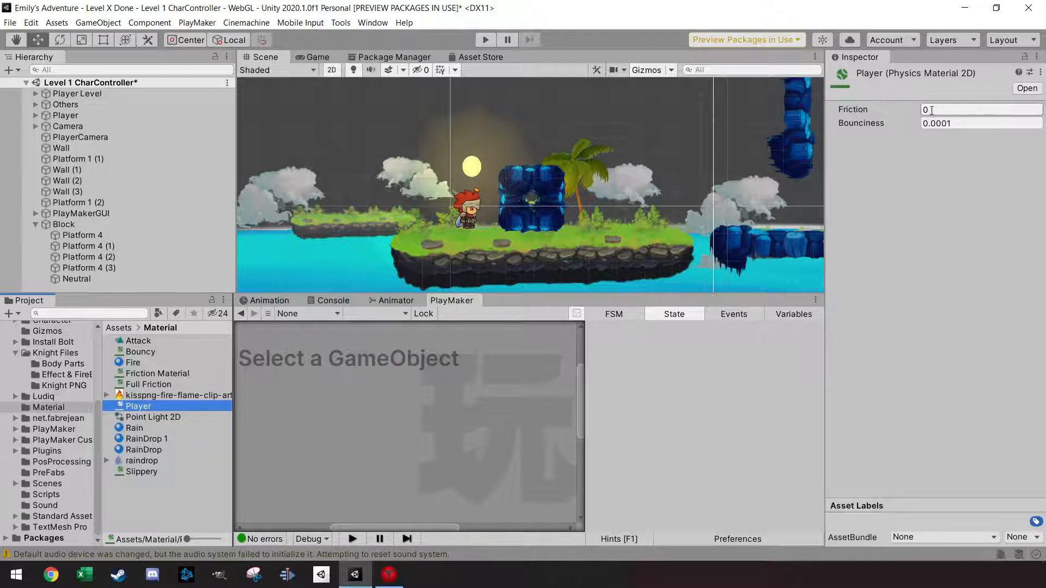
{"action": "left_click", "coordinate": [64, 224]}
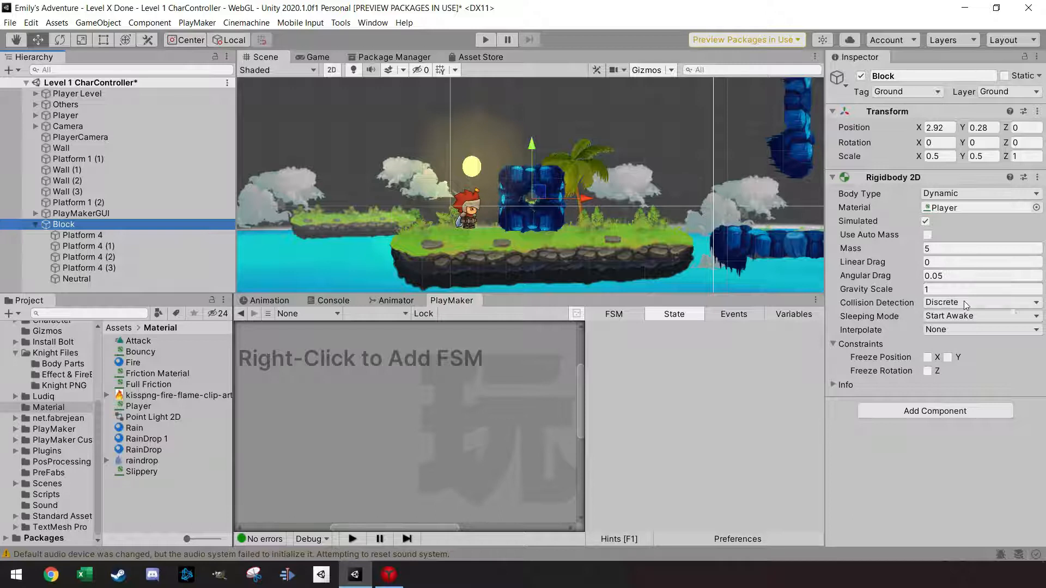
- Give Block continuous collision, frozen X position and a Box Collider 2D, keeping tag Ground
{"action": "left_click", "coordinate": [980, 302]}
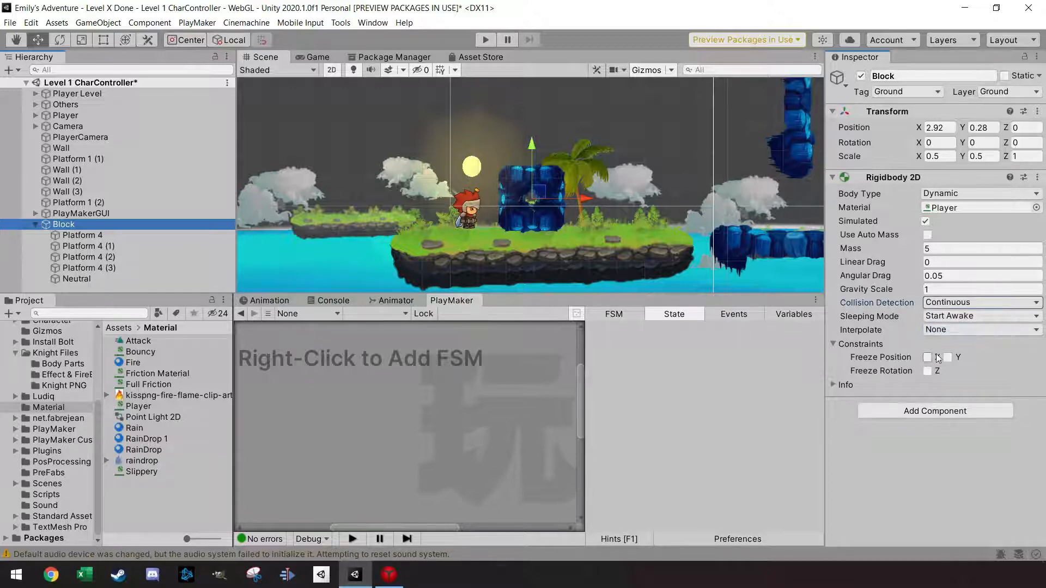
{"action": "left_click", "coordinate": [927, 357]}
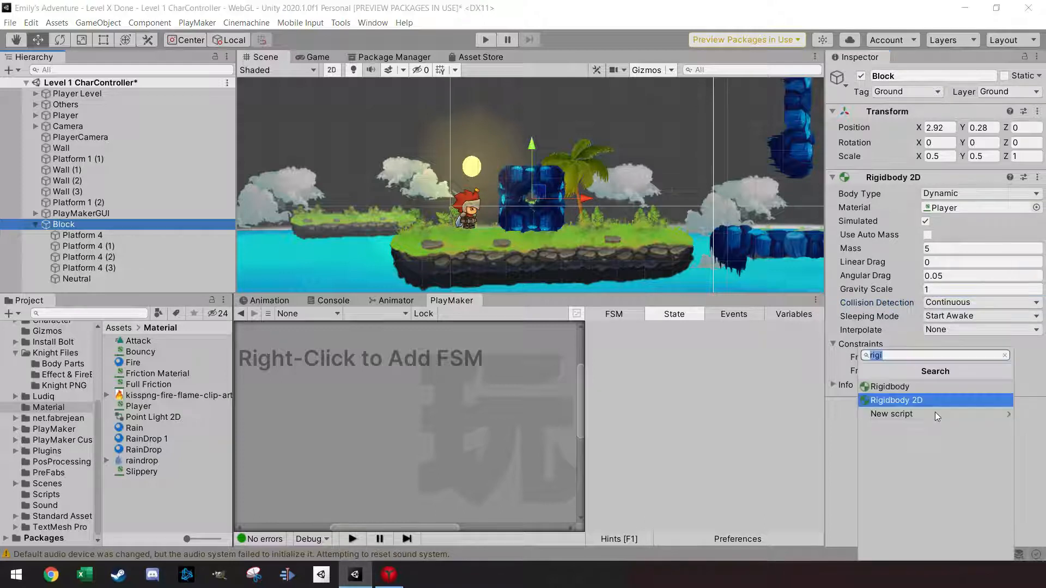
{"action": "type", "text": "bo"}
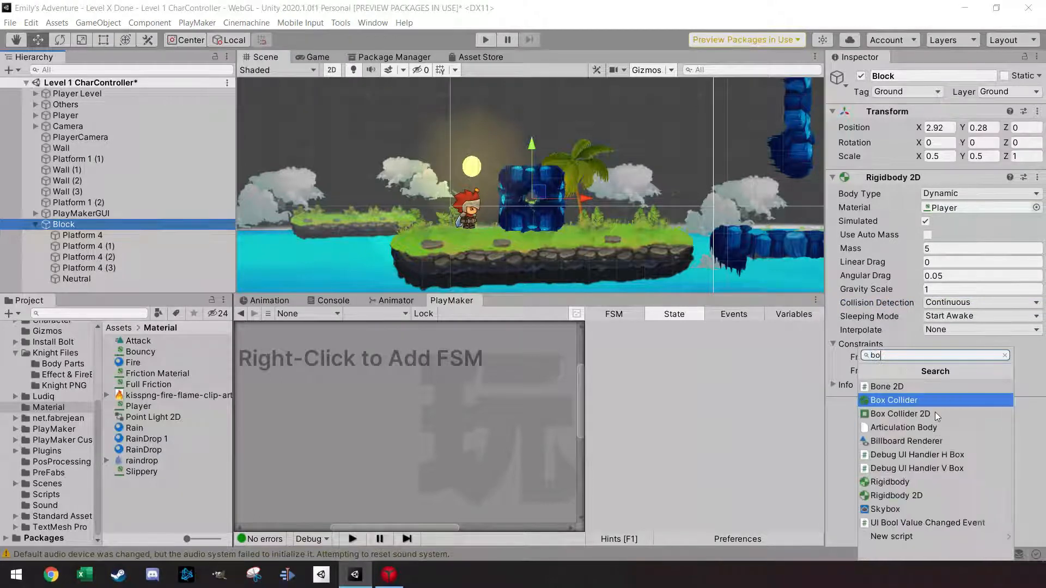
{"action": "left_click", "coordinate": [902, 413]}
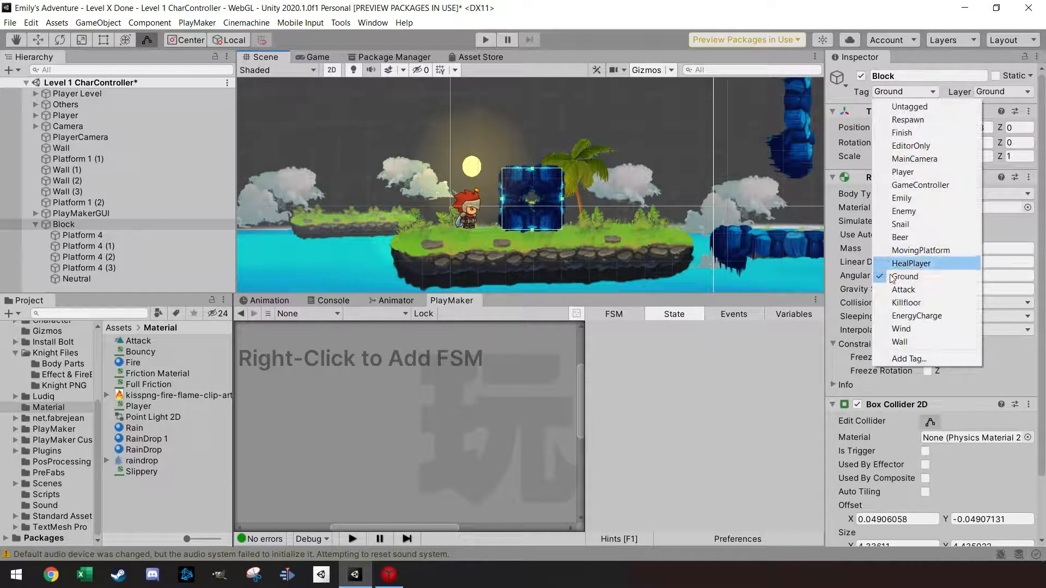
{"action": "mouse_move", "coordinate": [904, 277]}
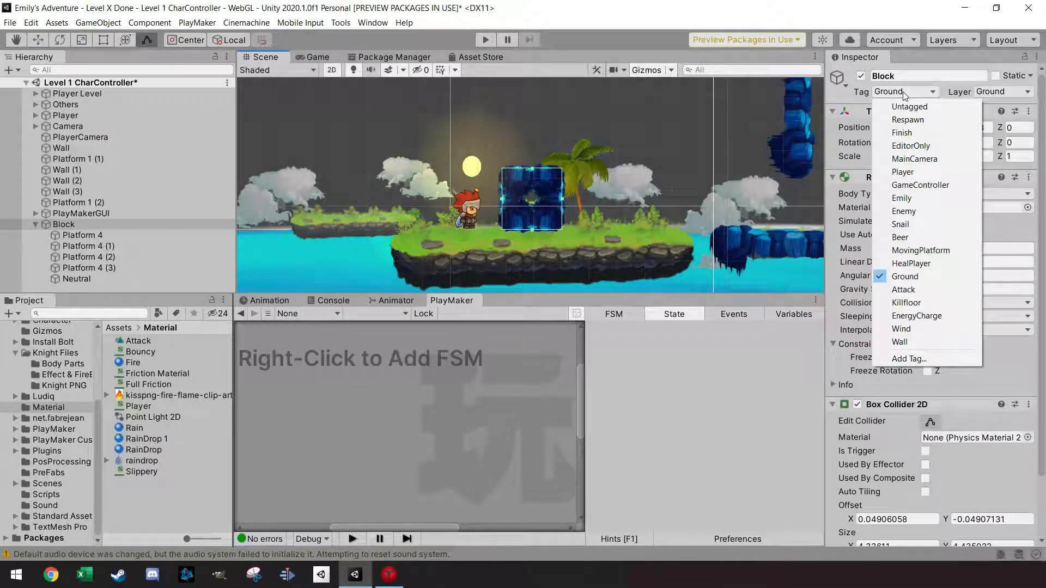
{"action": "left_click", "coordinate": [904, 276]}
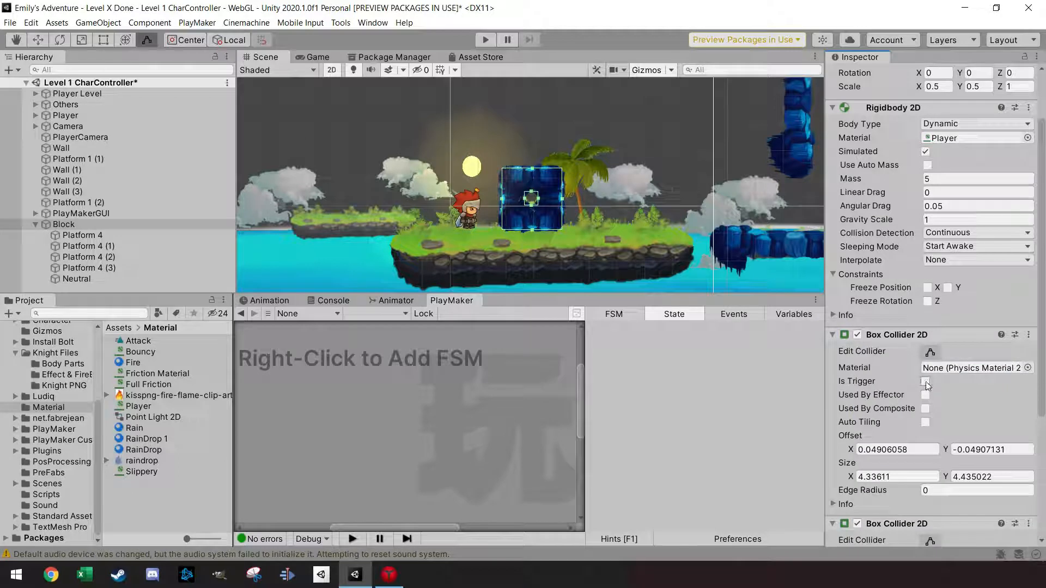
- Mark Block's first Box Collider 2D as a trigger and collapse the component details
{"action": "left_click", "coordinate": [926, 380]}
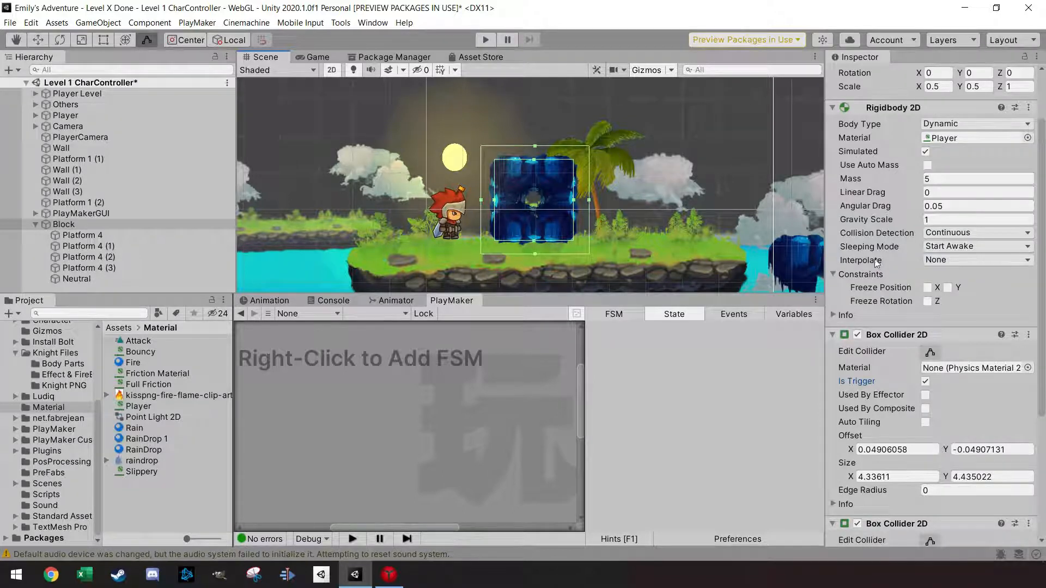
{"action": "scroll", "scroll_direction": "down", "scroll_amount": 3}
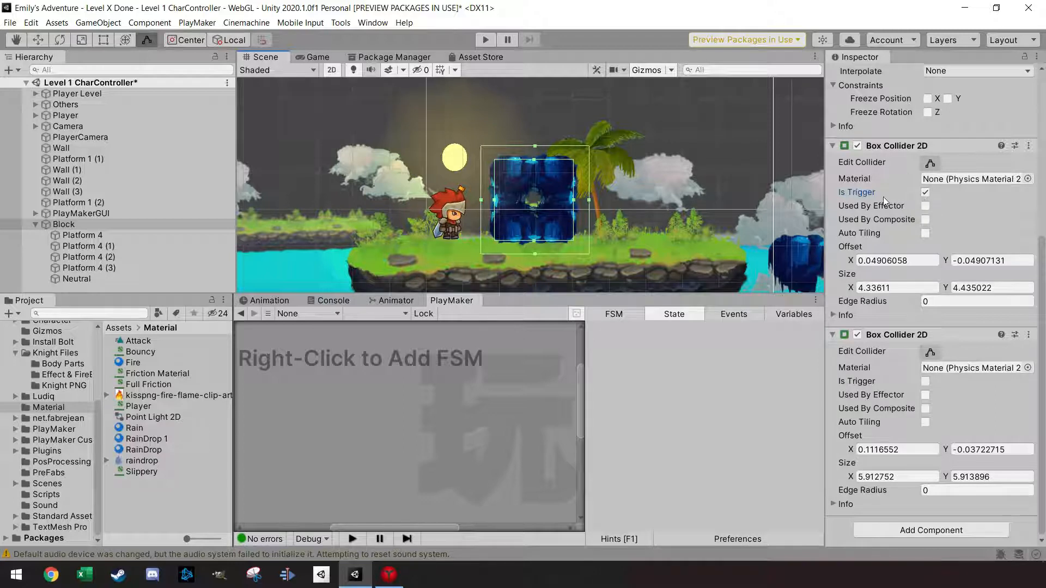
{"action": "left_click", "coordinate": [832, 319]}
{"action": "type", "text": "h"}
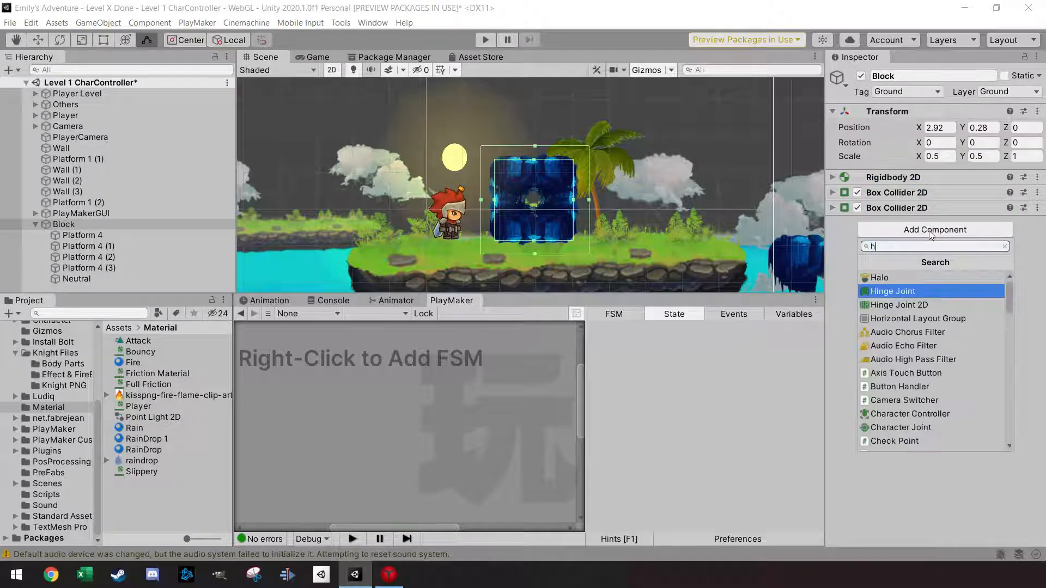
- Add a Hinge Joint 2D to Block, leaving its connected rigidbody as None
{"action": "left_click", "coordinate": [893, 291]}
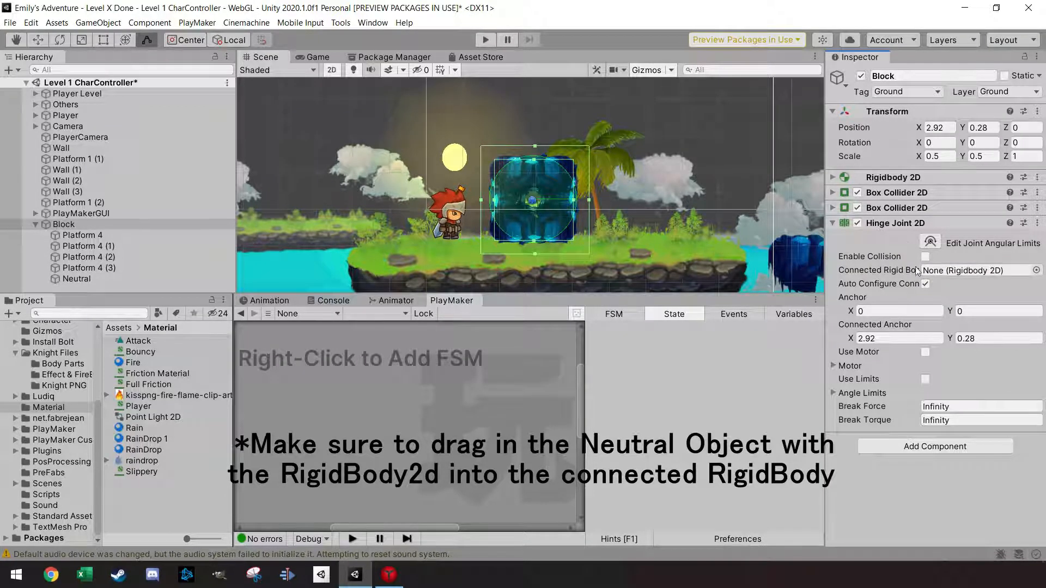
{"action": "mouse_move", "coordinate": [933, 270]}
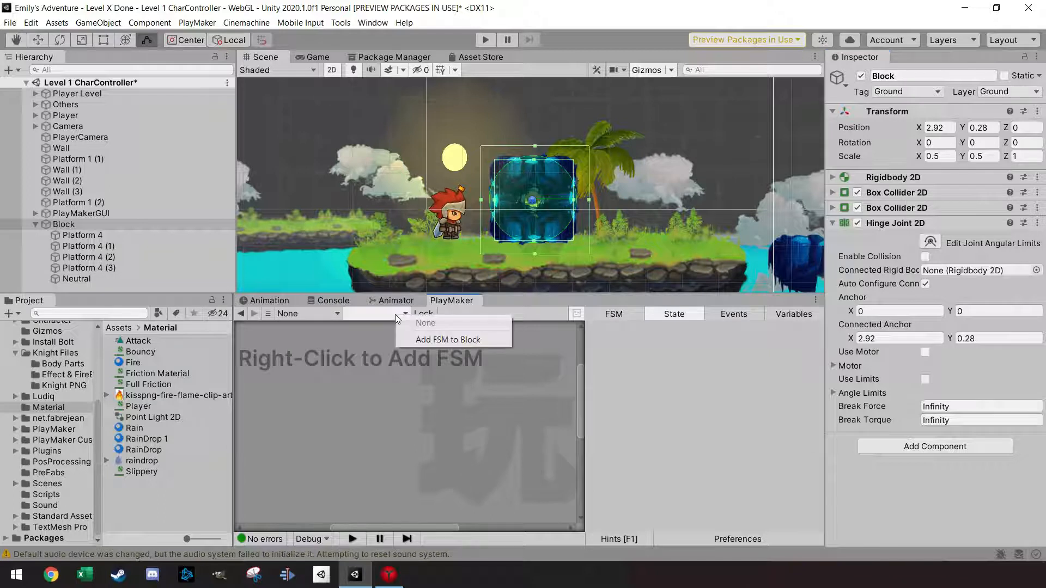
- Add a PlayMaker FSM to Block and name it CarryBlock
{"action": "left_click", "coordinate": [447, 340]}
{"action": "type", "text": "C"}
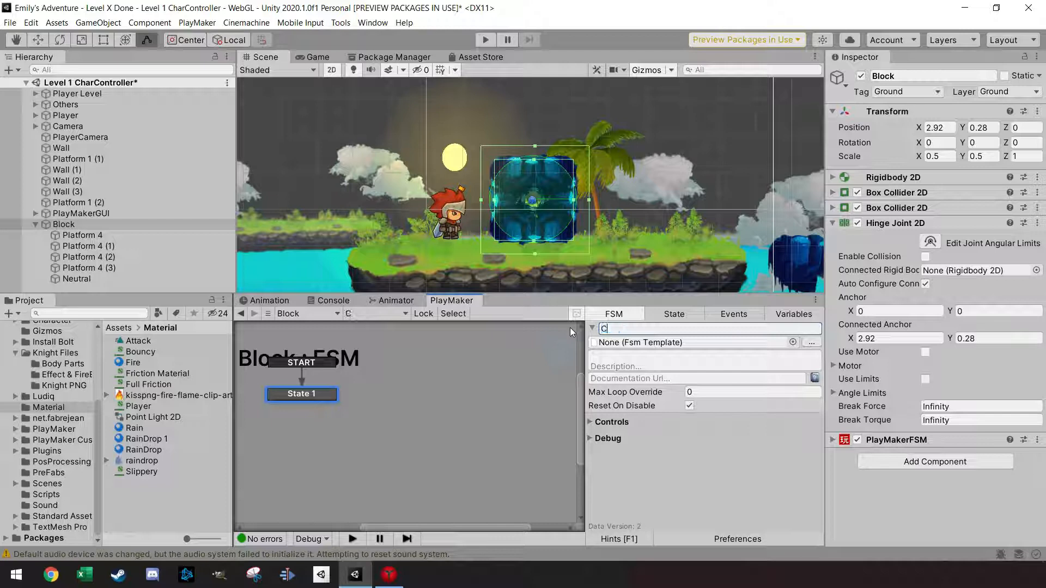
{"action": "type", "text": "arryBlock"}
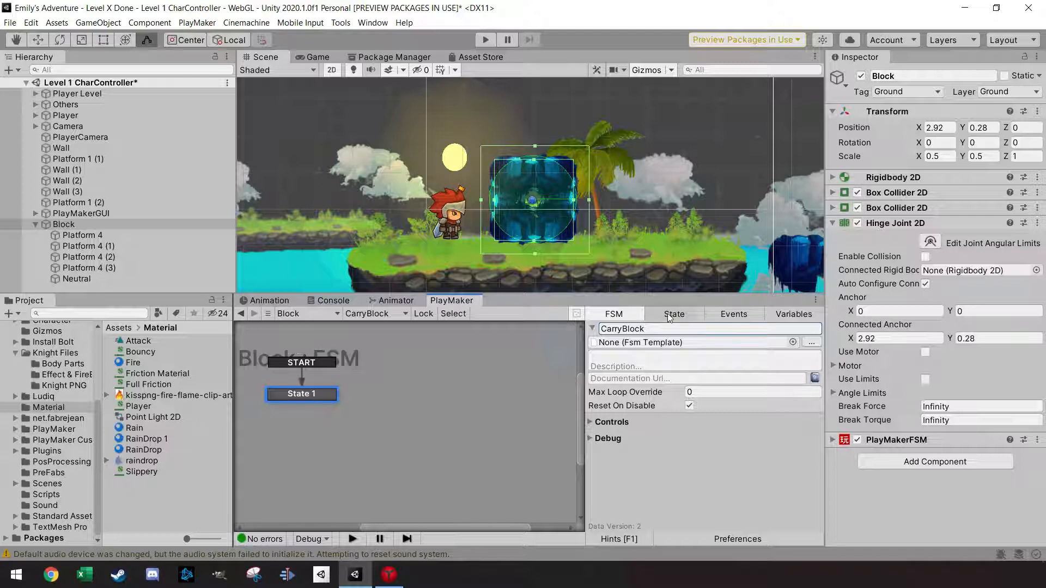
- Rename State 1 to Trigger, detect Player trigger entry, and add a FINISHED transition
{"action": "left_click", "coordinate": [674, 313]}
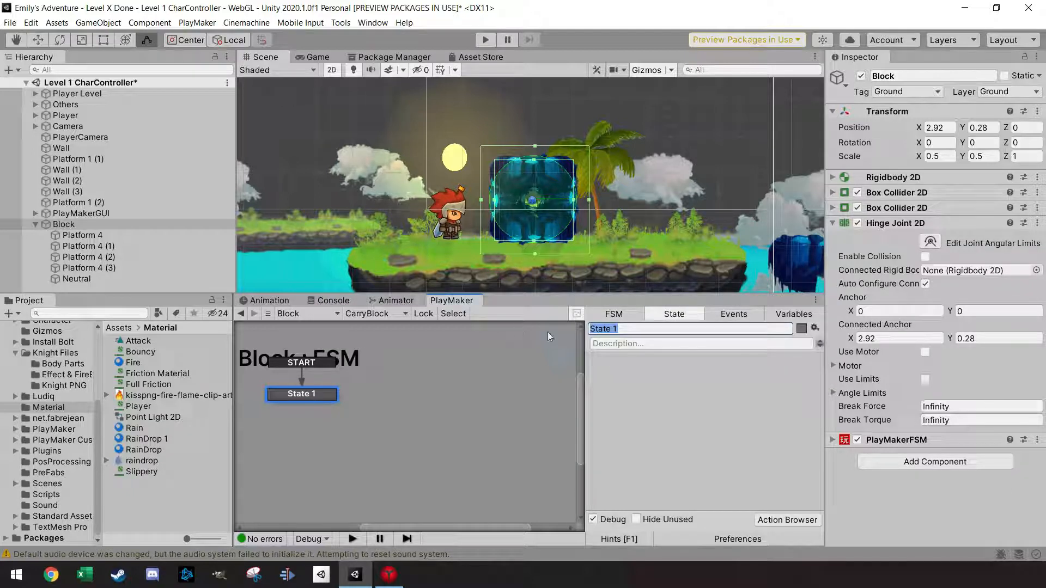
{"action": "type", "text": "Trigger"}
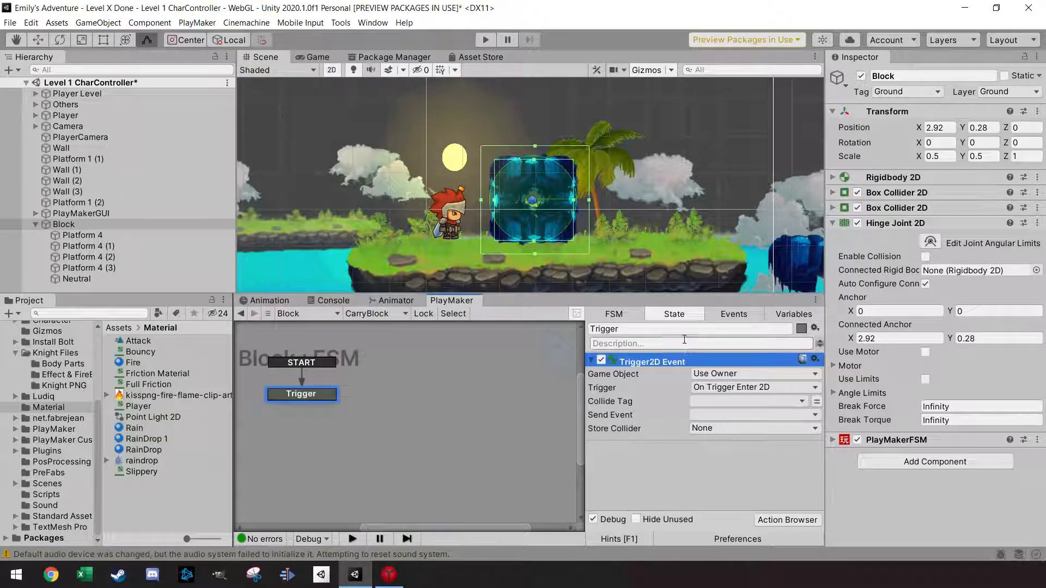
{"action": "left_click", "coordinate": [747, 401]}
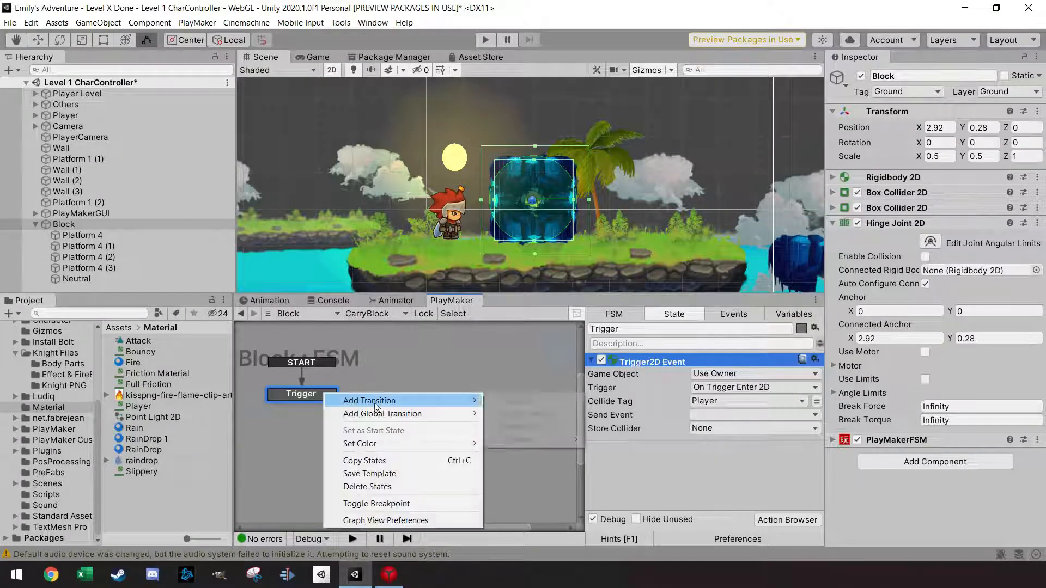
{"action": "left_click", "coordinate": [369, 400]}
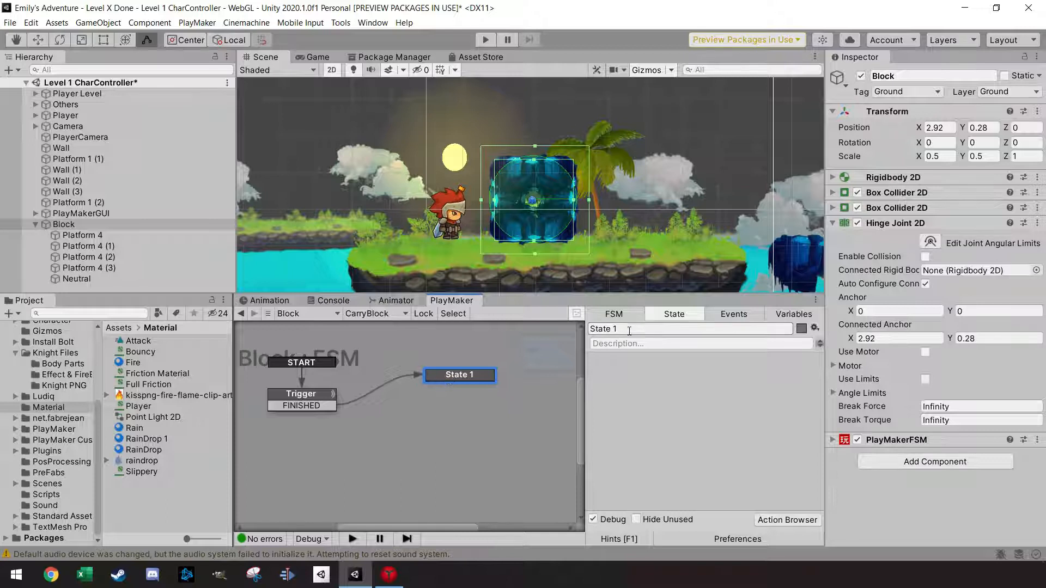
- Name the new state Interact, sending GoBacktoTrigger when the Player exits the trigger
{"action": "type", "text": "Interact"}
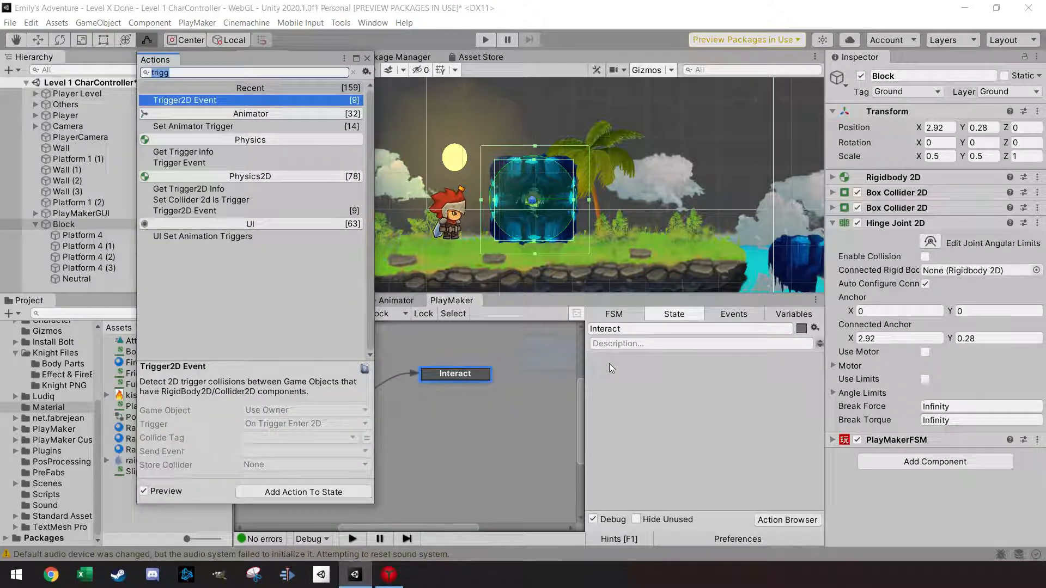
{"action": "left_click", "coordinate": [303, 491]}
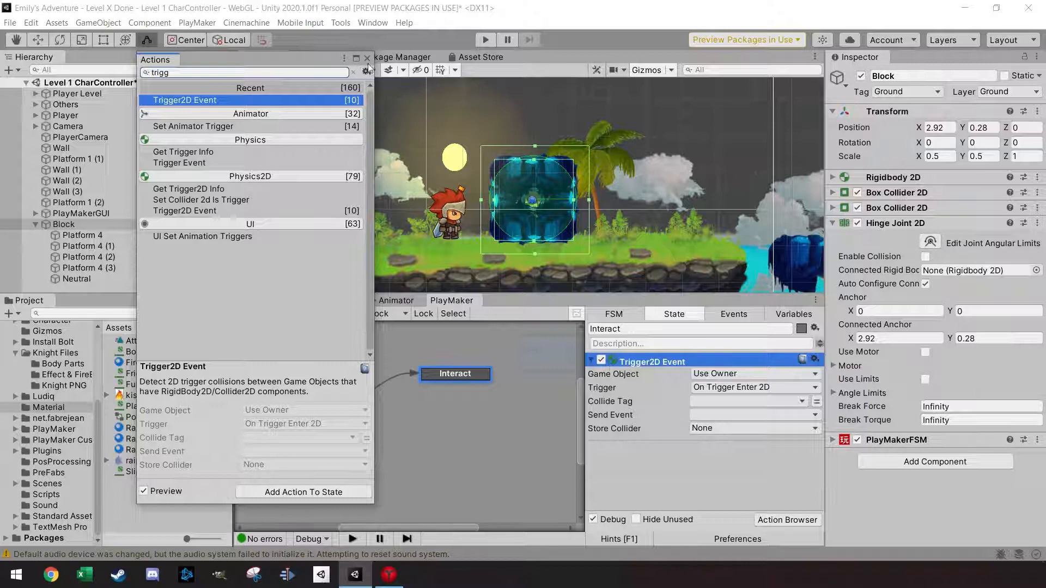
{"action": "left_click", "coordinate": [754, 387]}
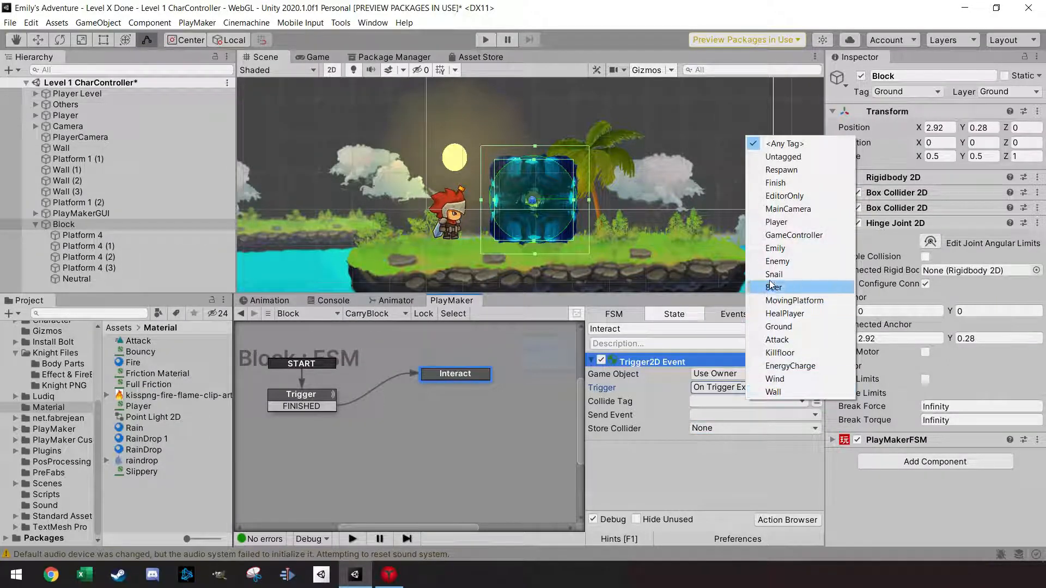
{"action": "left_click", "coordinate": [752, 414]}
{"action": "type", "text": "GoBacktoTrig"}
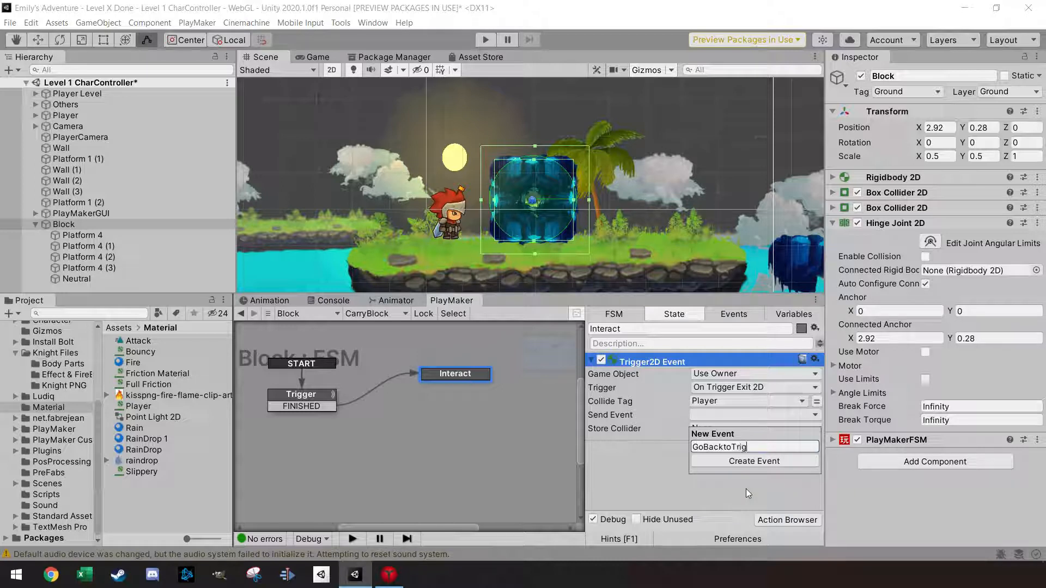
{"action": "left_click", "coordinate": [754, 460]}
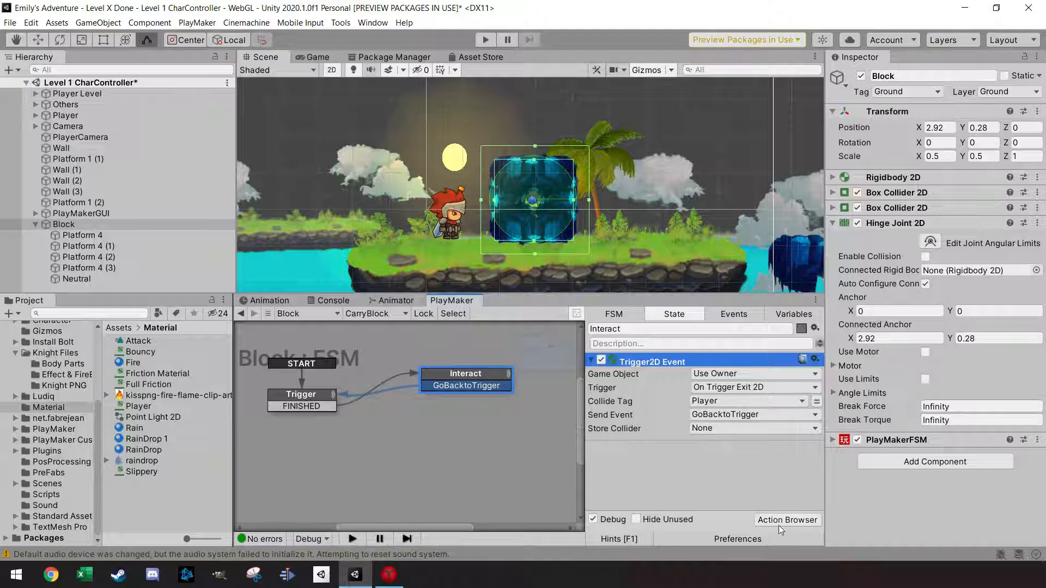
{"action": "left_click", "coordinate": [787, 519]}
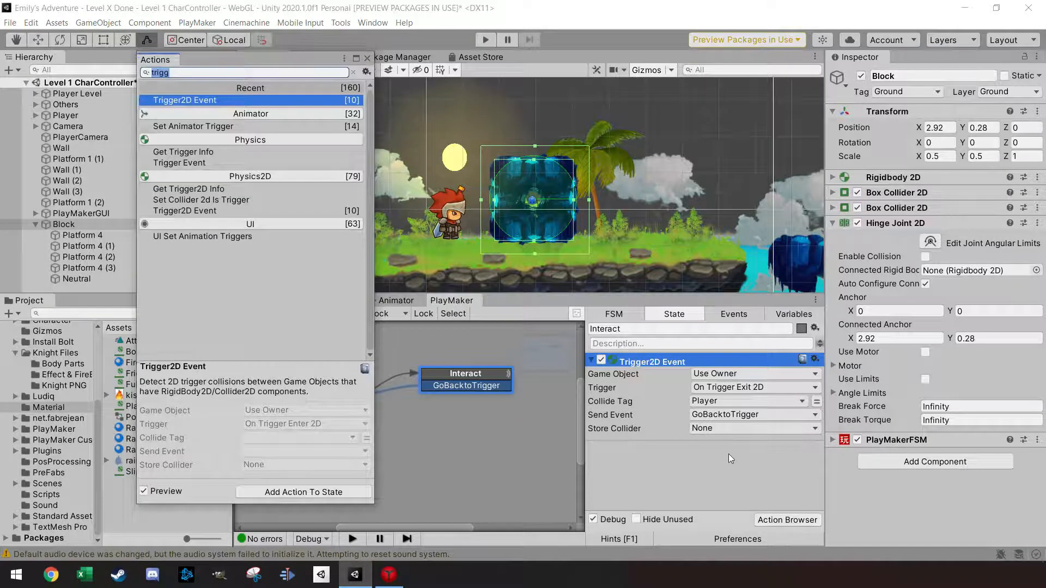
- Add a Get Key Down action to Interact that sends a new Carry event
{"action": "type", "text": "key"}
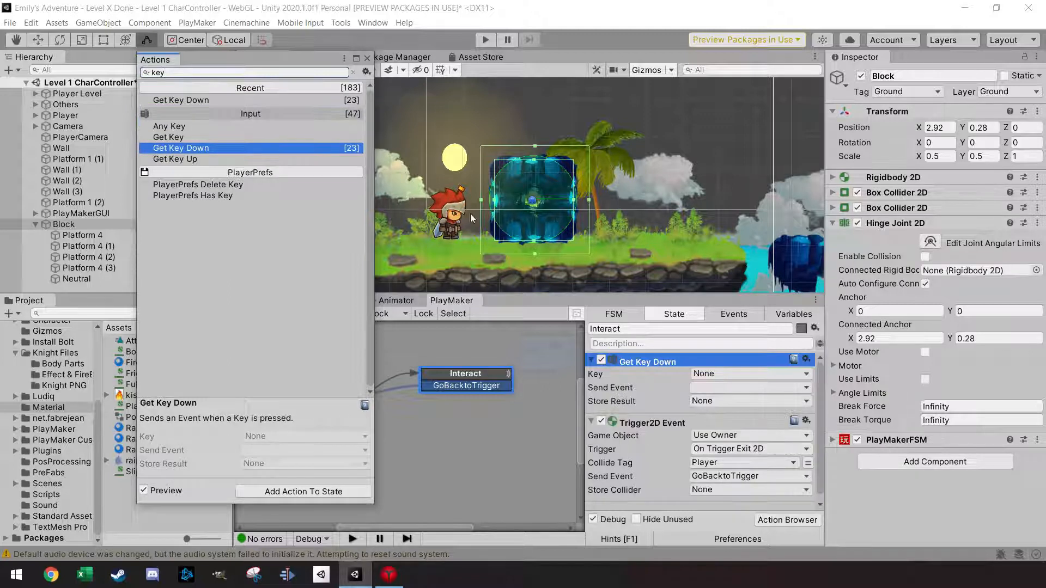
{"action": "left_click", "coordinate": [749, 374]}
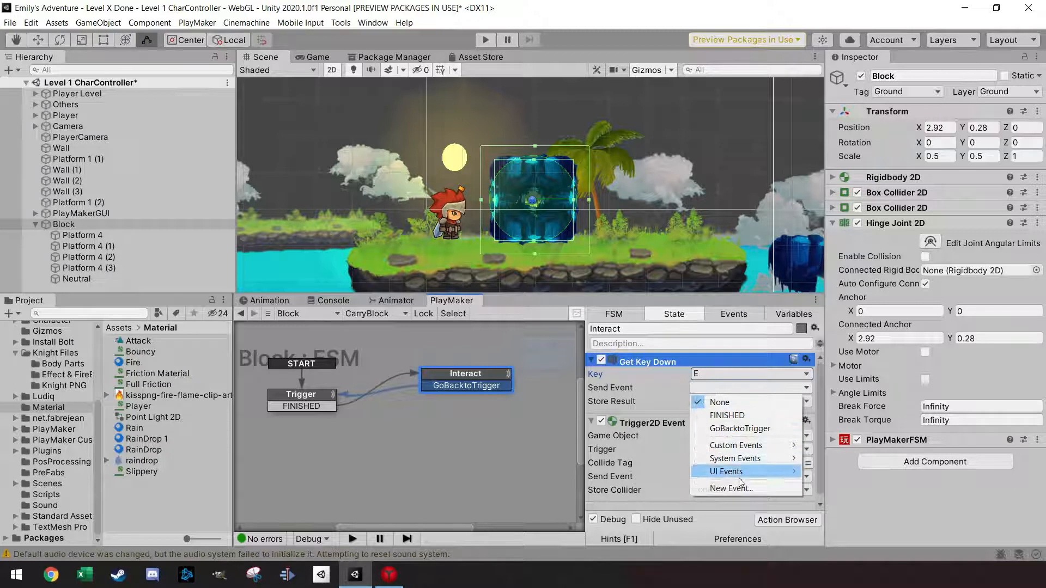
{"action": "left_click", "coordinate": [731, 488]}
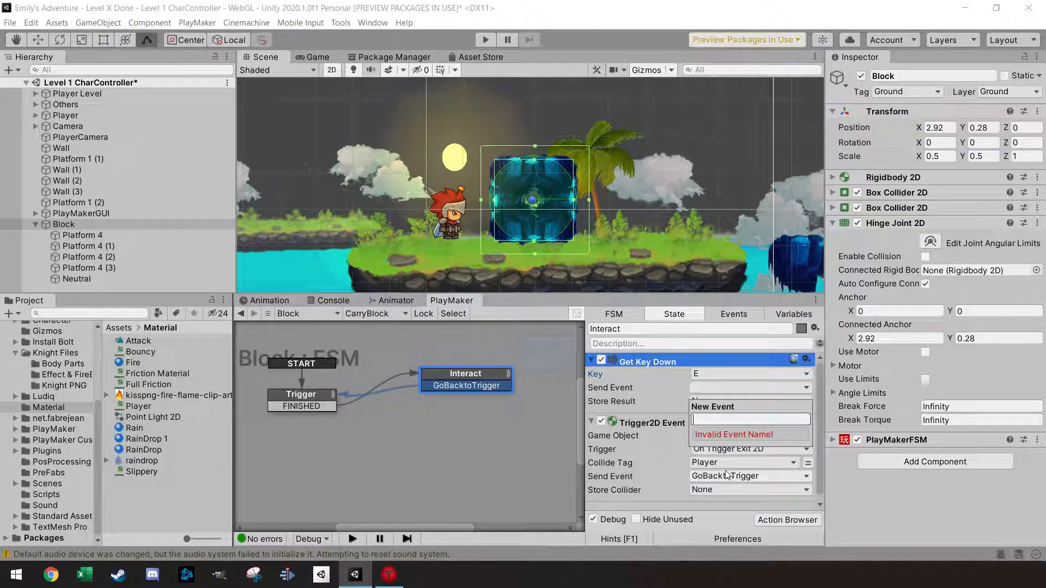
{"action": "type", "text": "Carr"}
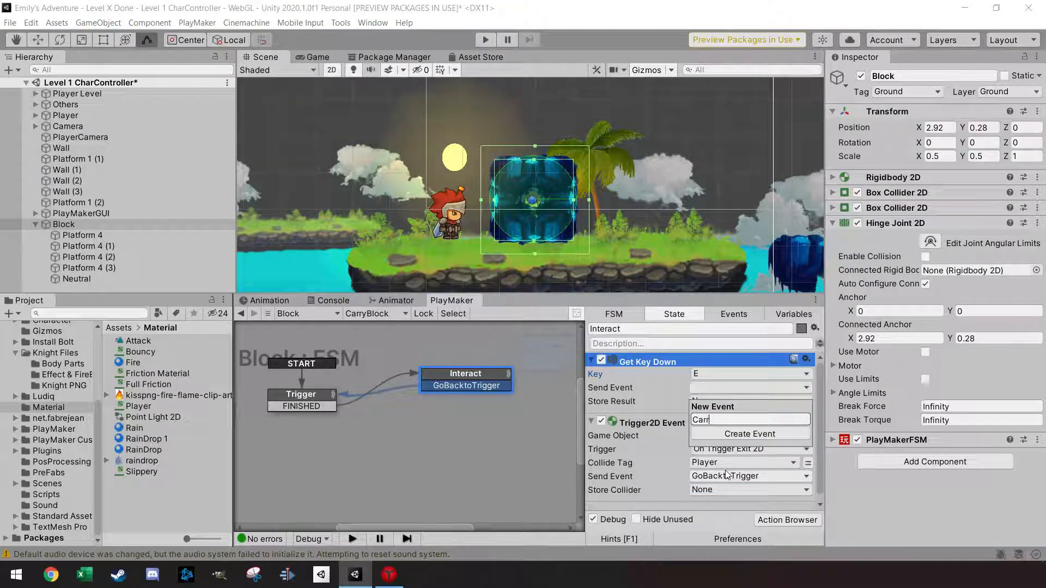
{"action": "left_click", "coordinate": [748, 434]}
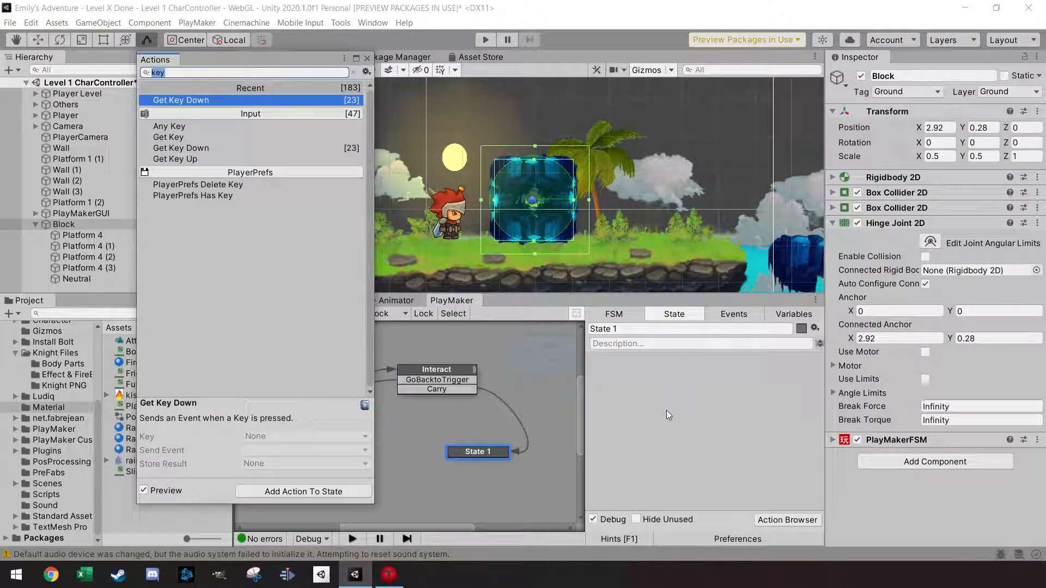
- Add a Set Property action for Block's Hinge Joint 2D to the new state
{"action": "type", "text": "set pr"}
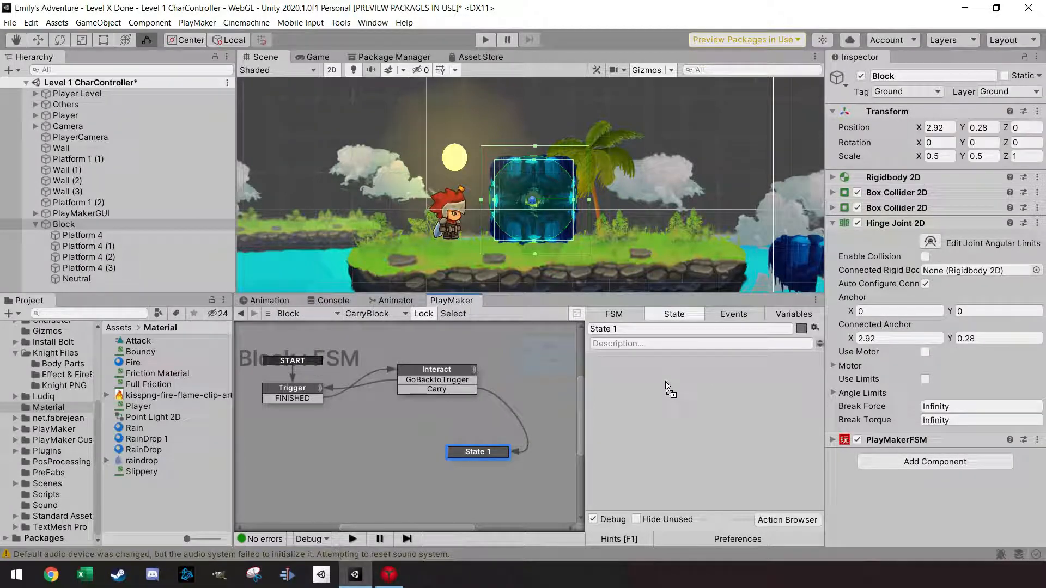
{"action": "left_click", "coordinate": [793, 314]}
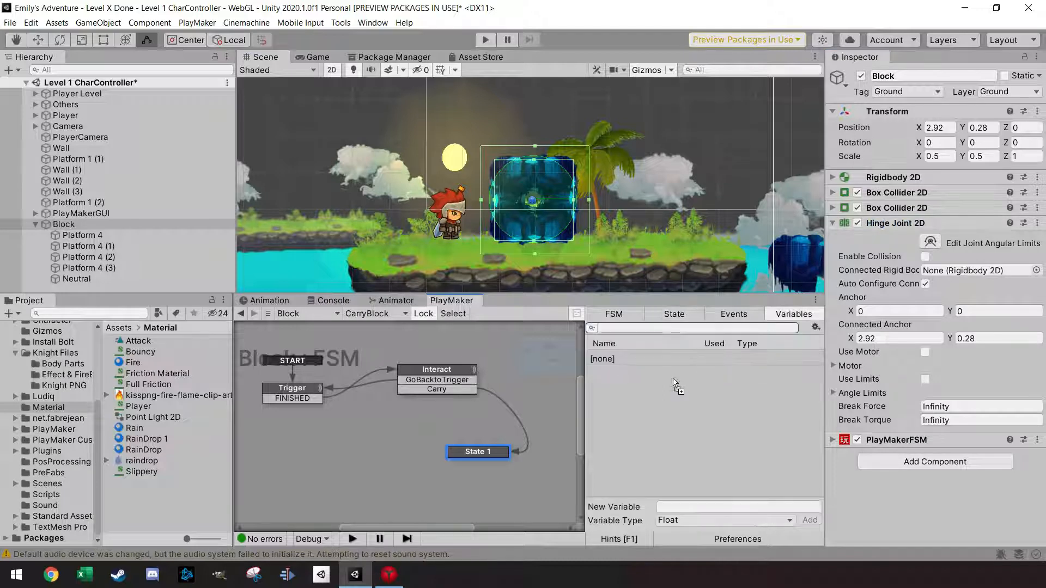
{"action": "left_click", "coordinate": [674, 313]}
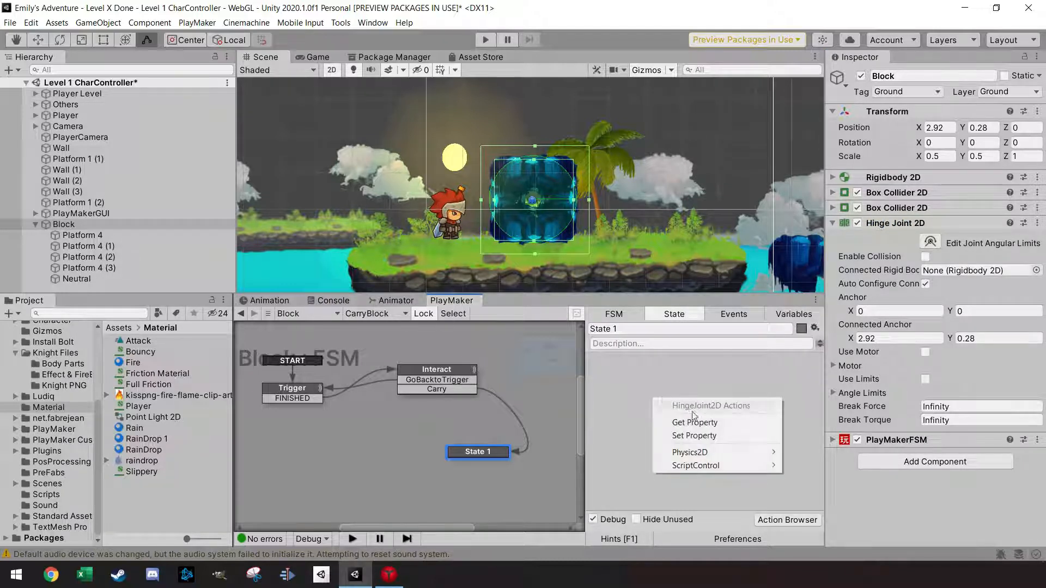
{"action": "left_click", "coordinate": [694, 435]}
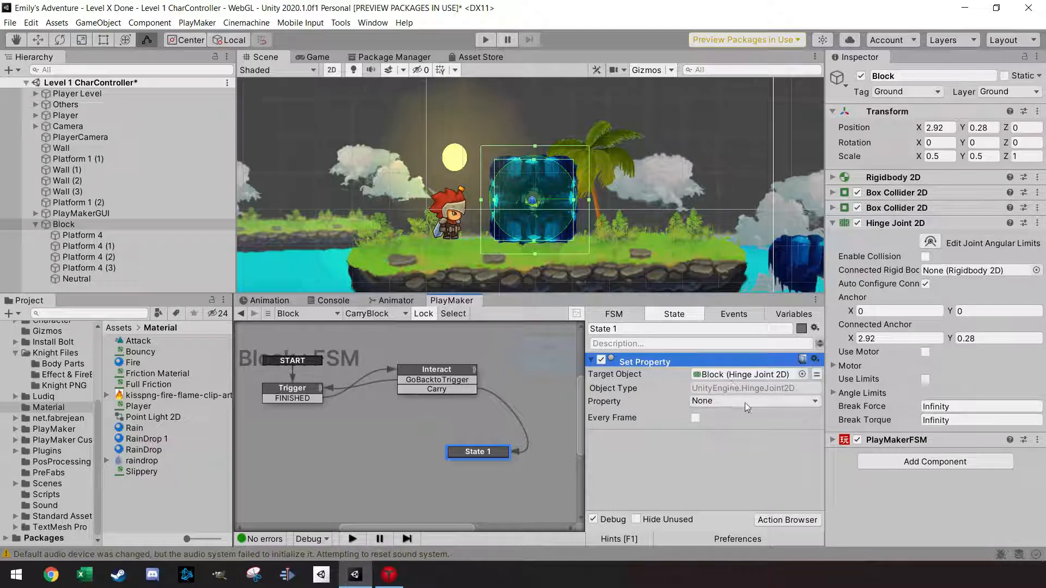
- Set connectedBody to the Player rigidbody and rename the state Carry
{"action": "left_click", "coordinate": [754, 401]}
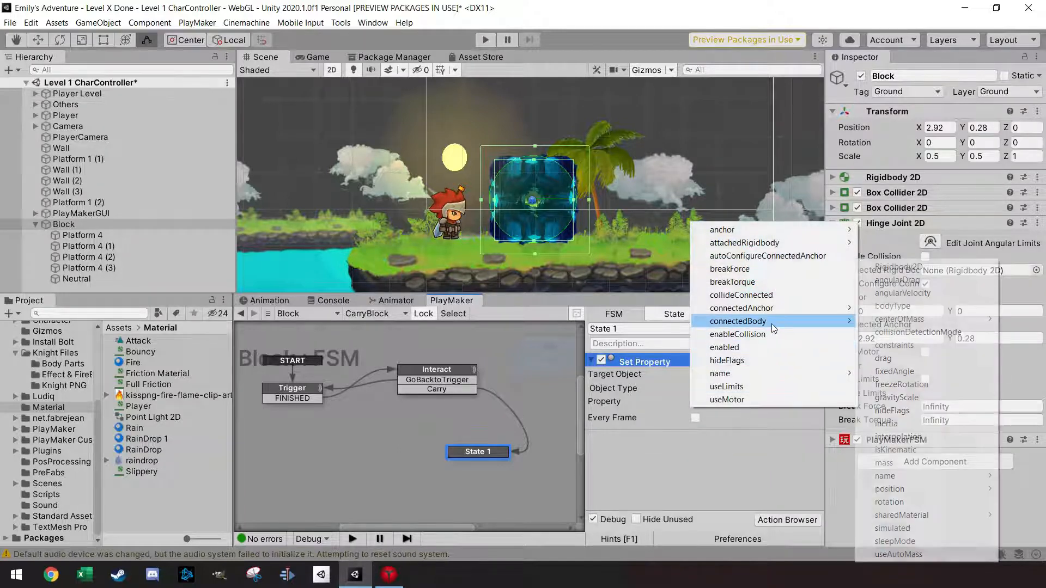
{"action": "left_click", "coordinate": [737, 320]}
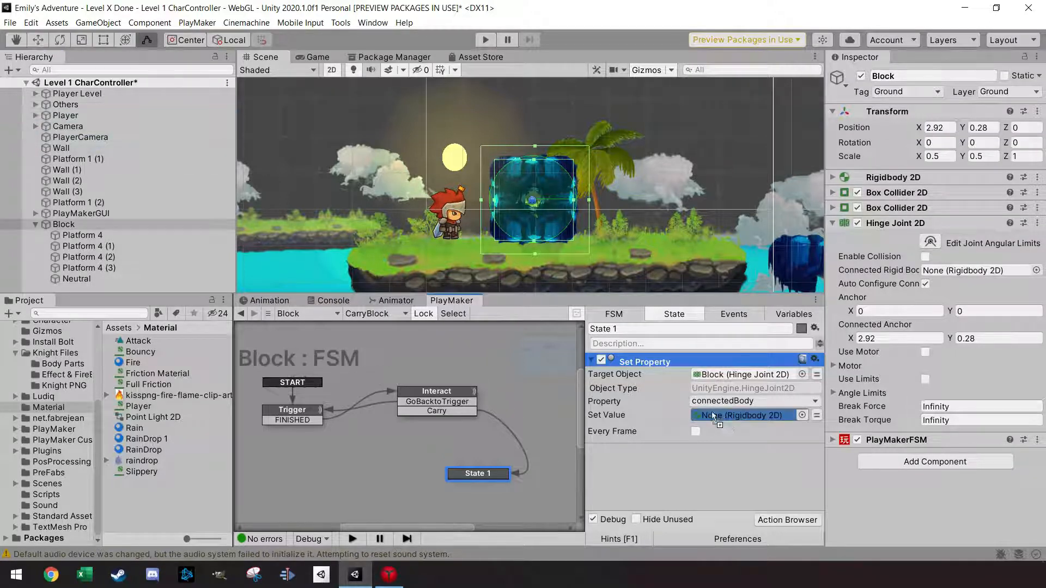
{"action": "left_click", "coordinate": [742, 415]}
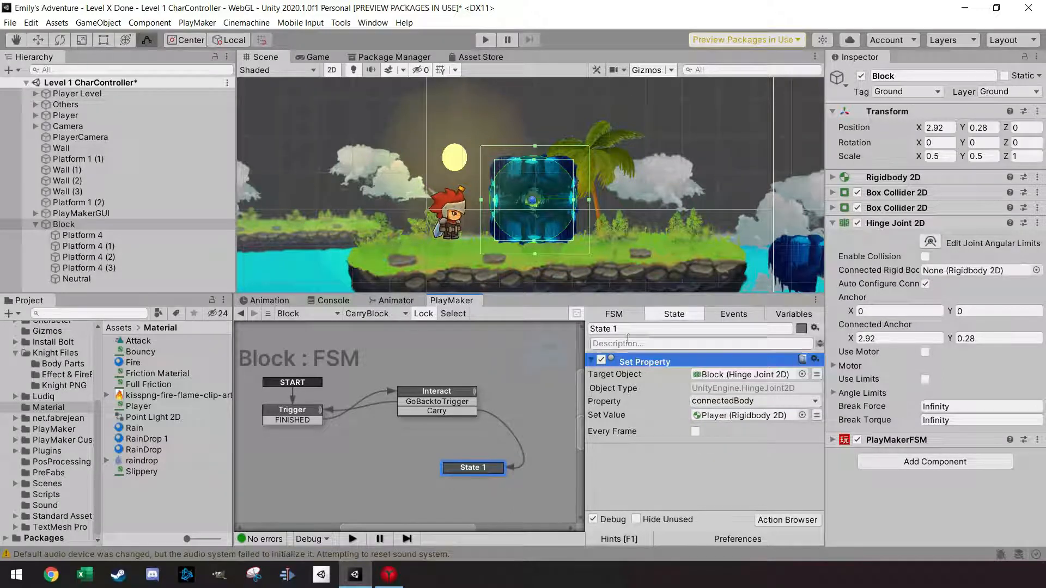
{"action": "type", "text": "Carry"}
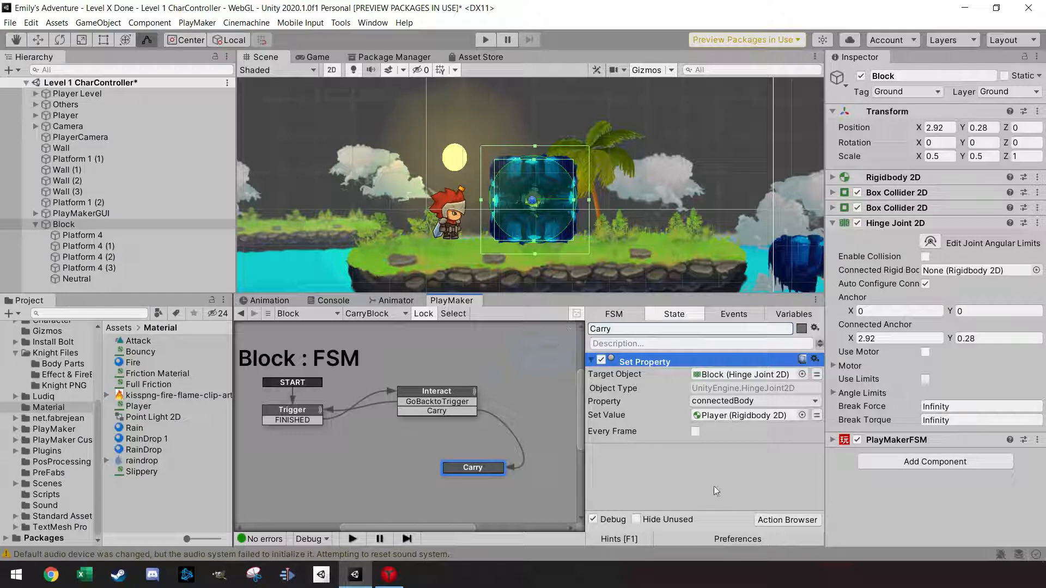
- Copy Interact's Get Key Down action into Carry, sending FINISHED on key press
{"action": "left_click", "coordinate": [436, 391]}
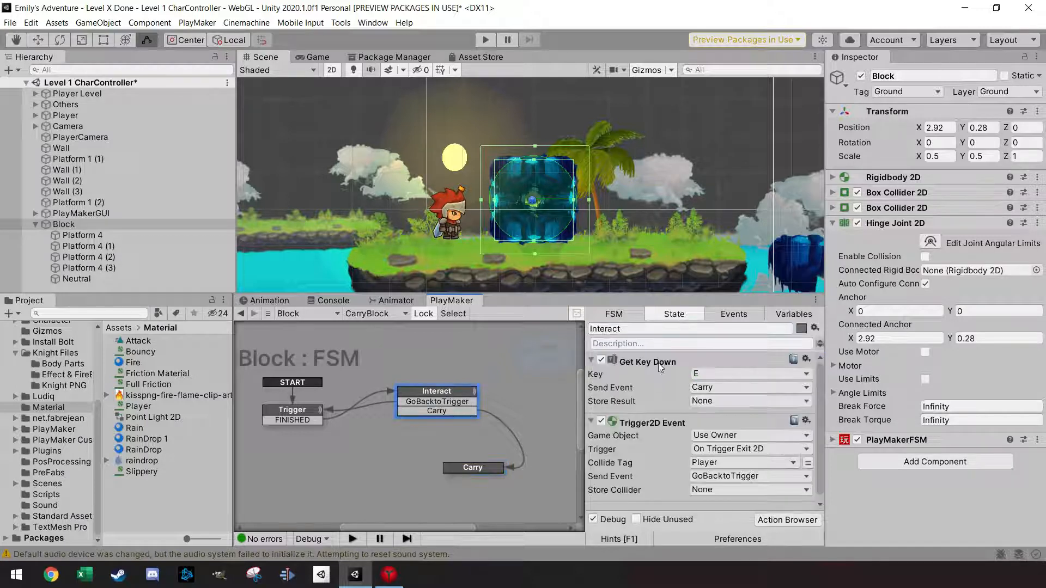
{"action": "left_click", "coordinate": [647, 360]}
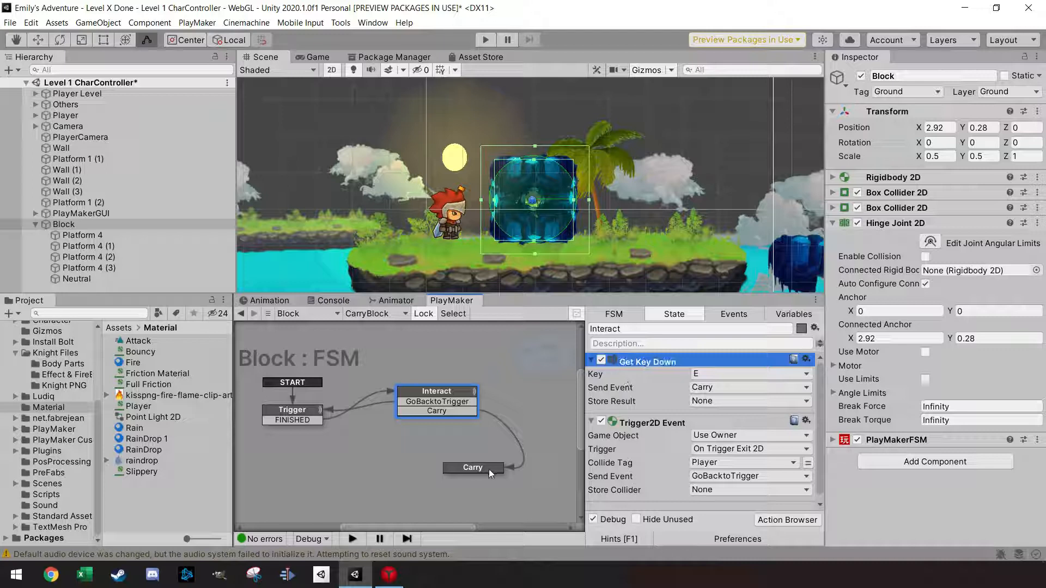
{"action": "left_click", "coordinate": [472, 467]}
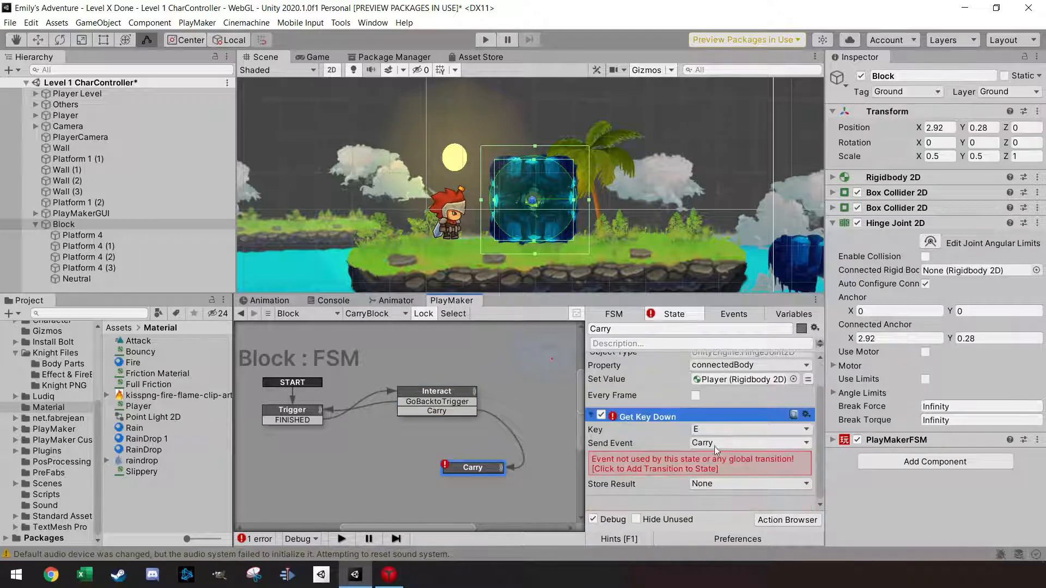
{"action": "left_click", "coordinate": [749, 443]}
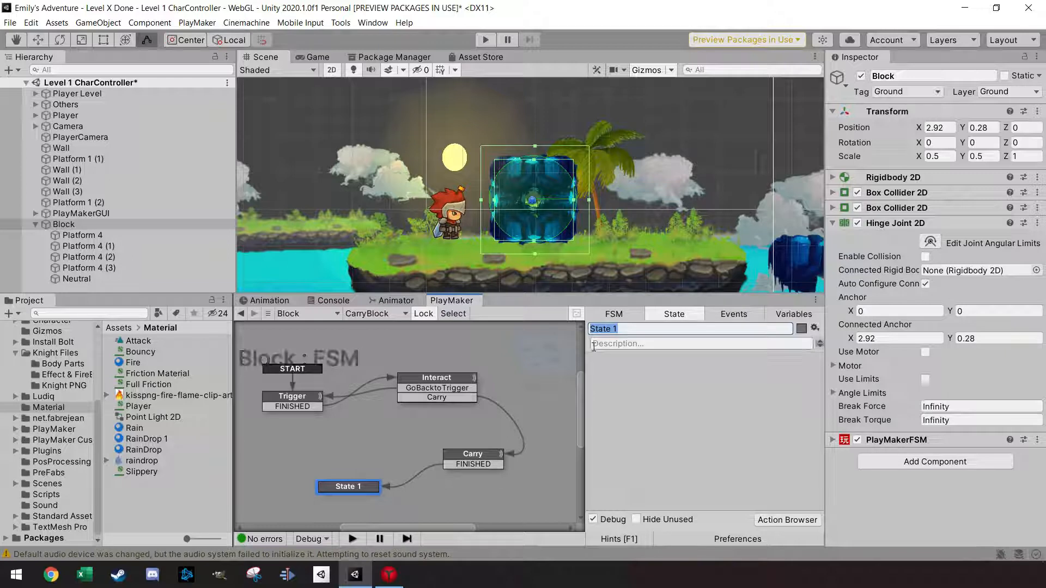
- Rename State 1 to Not Carry and copy Carry's Set Property action into it
{"action": "type", "text": "Not Carry"}
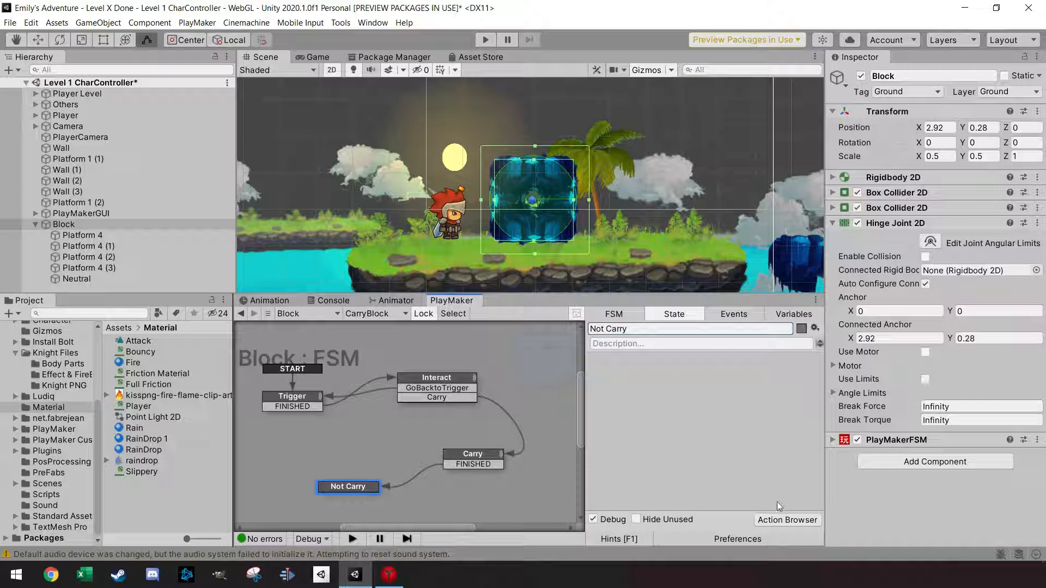
{"action": "left_click", "coordinate": [473, 458]}
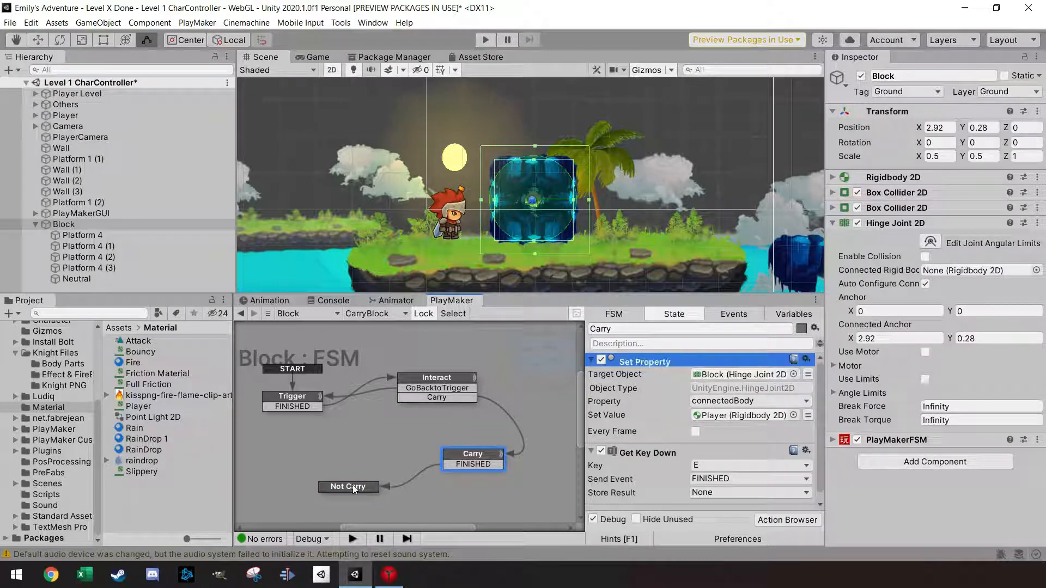
{"action": "left_click", "coordinate": [348, 486]}
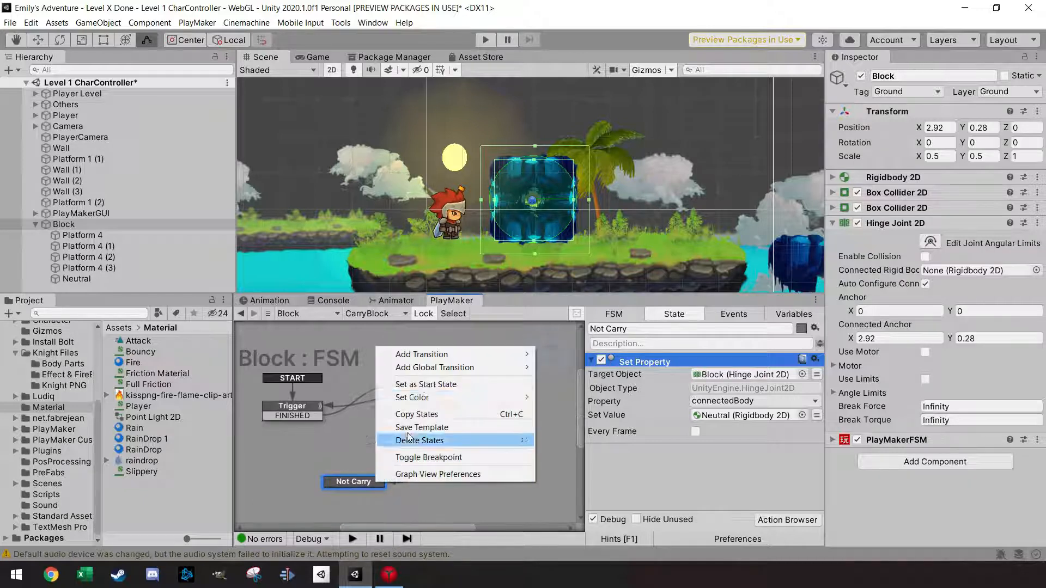
{"action": "mouse_move", "coordinate": [421, 354]}
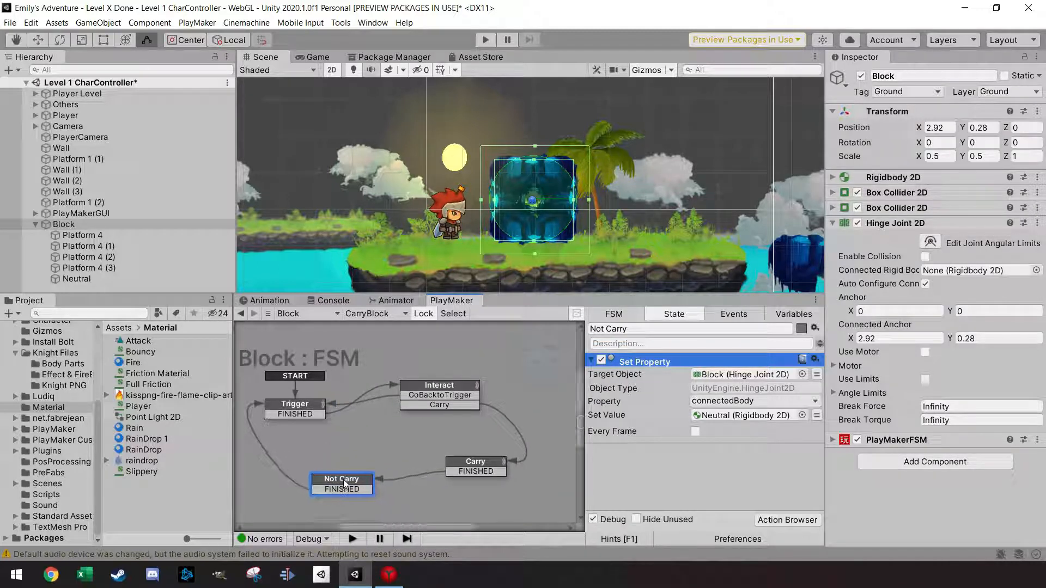
{"action": "left_click", "coordinate": [430, 385]}
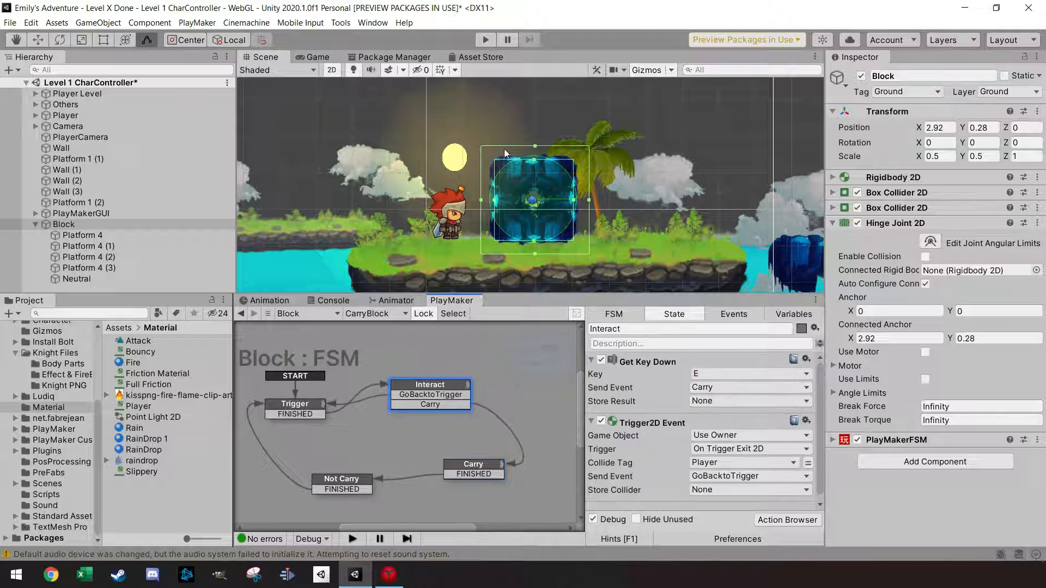
- Rename the FSM to CarryBlock
{"action": "left_click", "coordinate": [485, 39]}
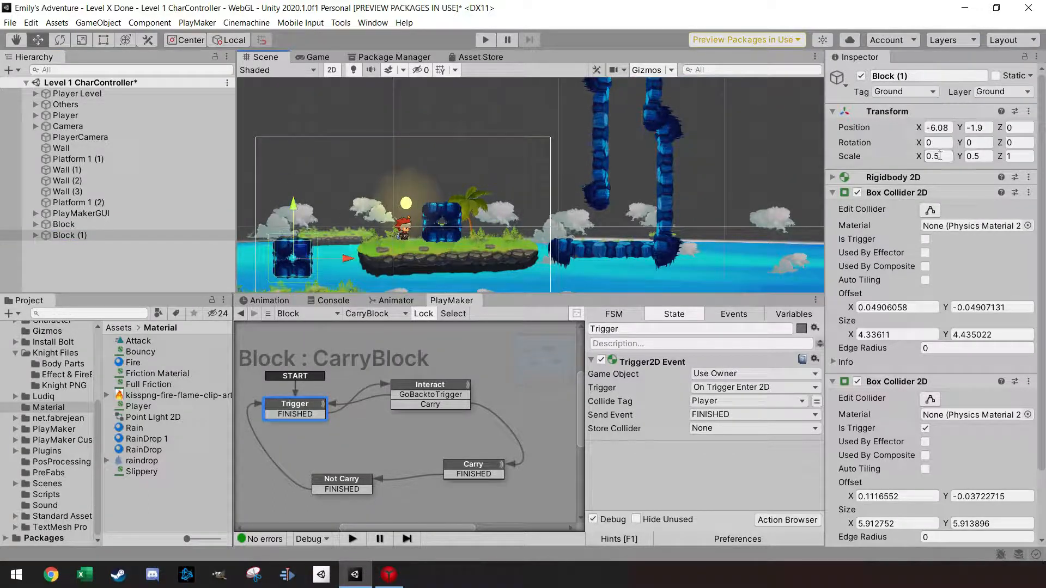
- Scale Block (1) to 0.2 on X and Y and expand its Rigidbody 2D
{"action": "type", "text": "0.2"}
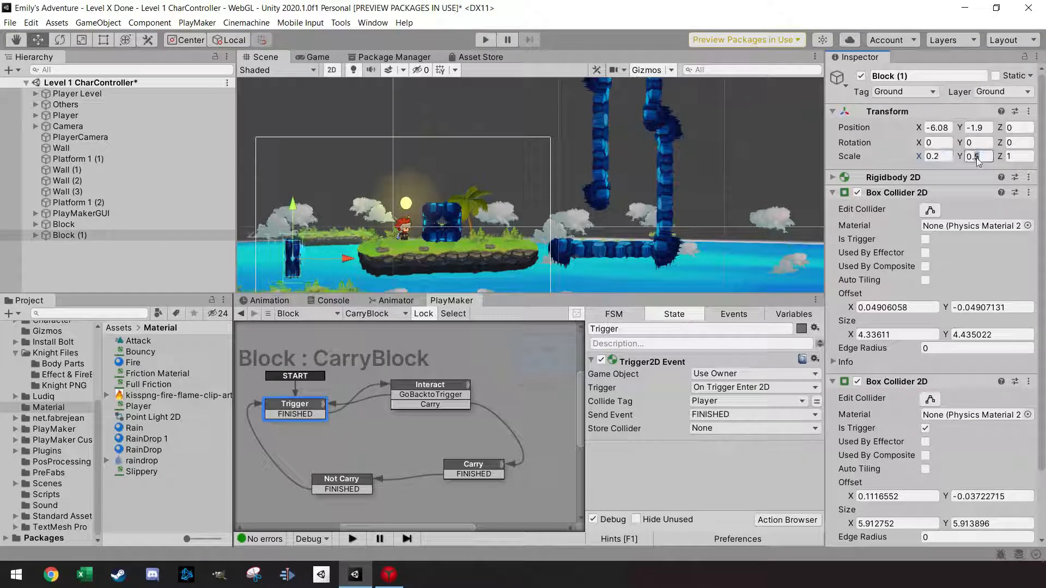
{"action": "type", "text": "0.2"}
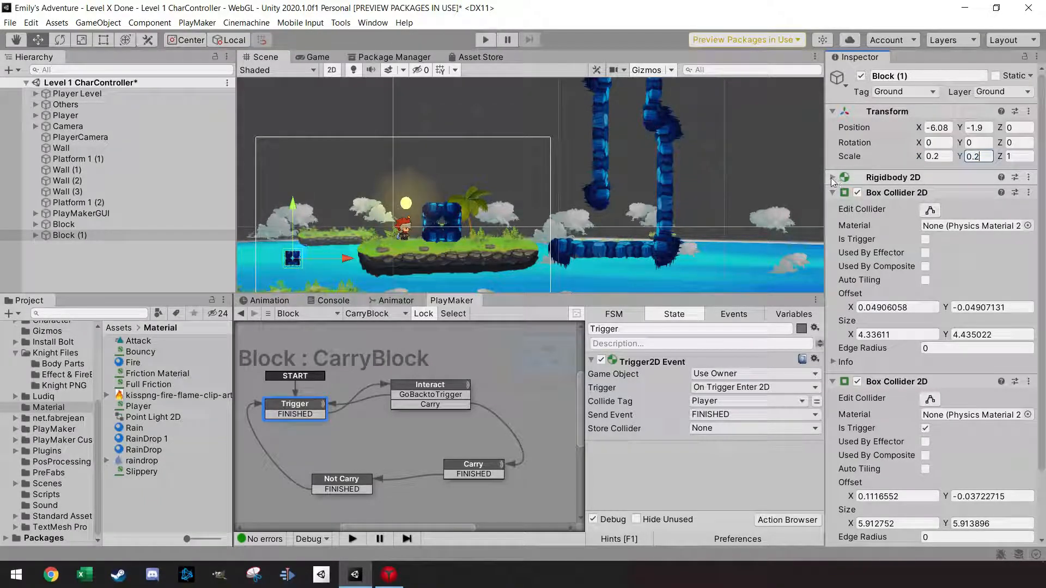
{"action": "left_click", "coordinate": [832, 178]}
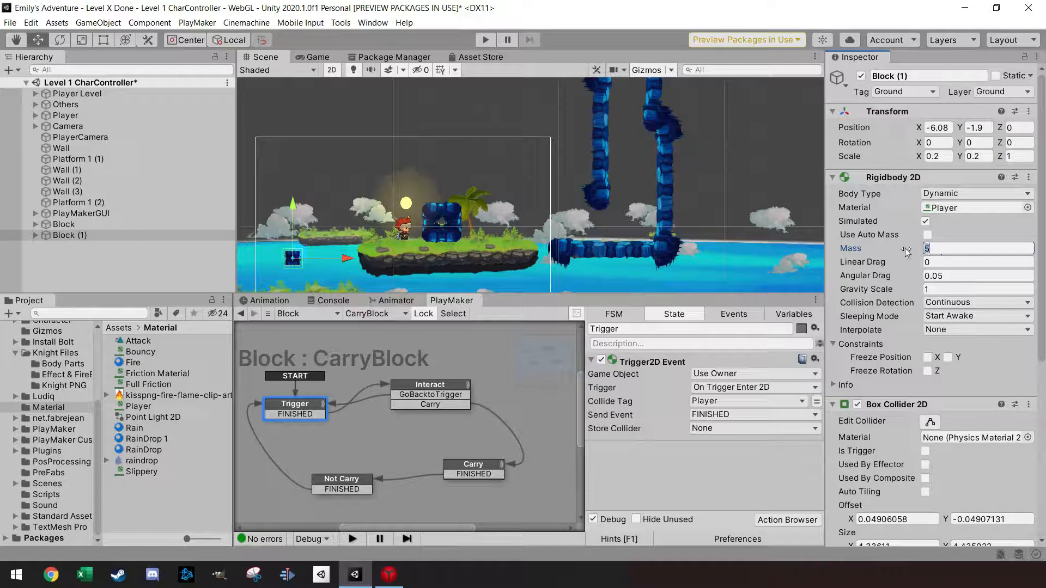